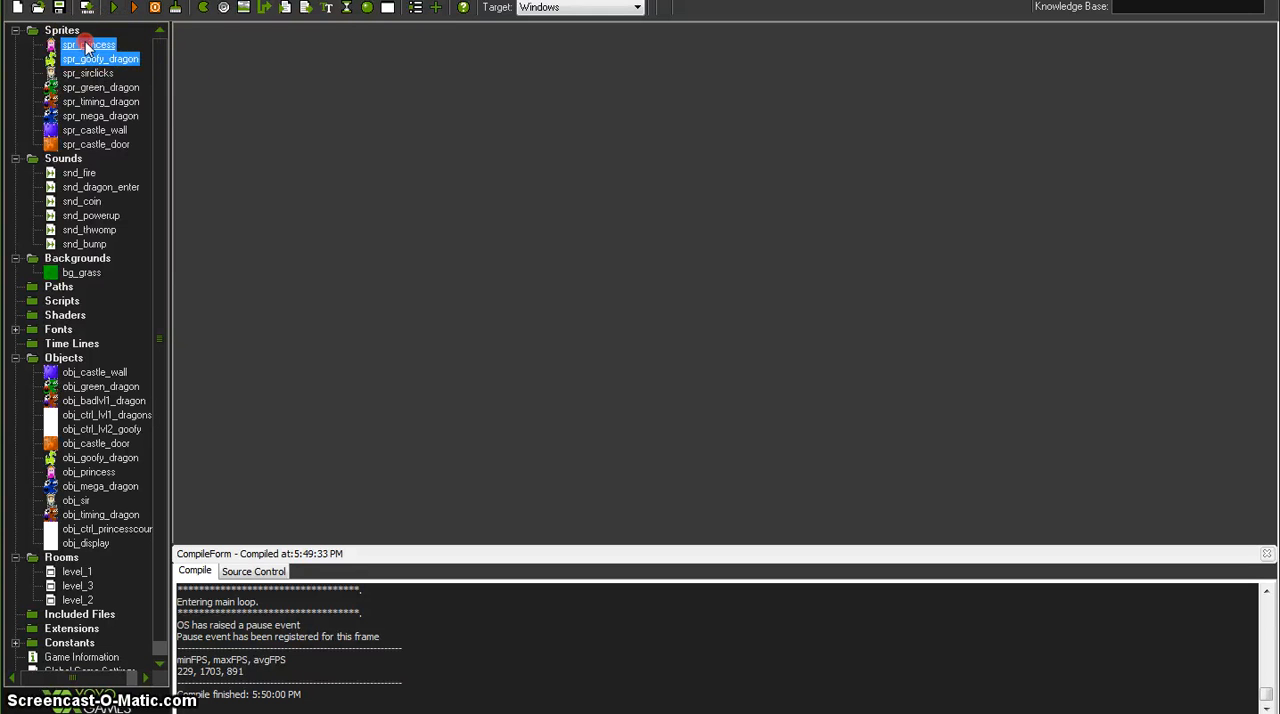
Name the new twelve-frame princess sprite spr_princess_powerup in Sprite Properties
double_click(88, 46)
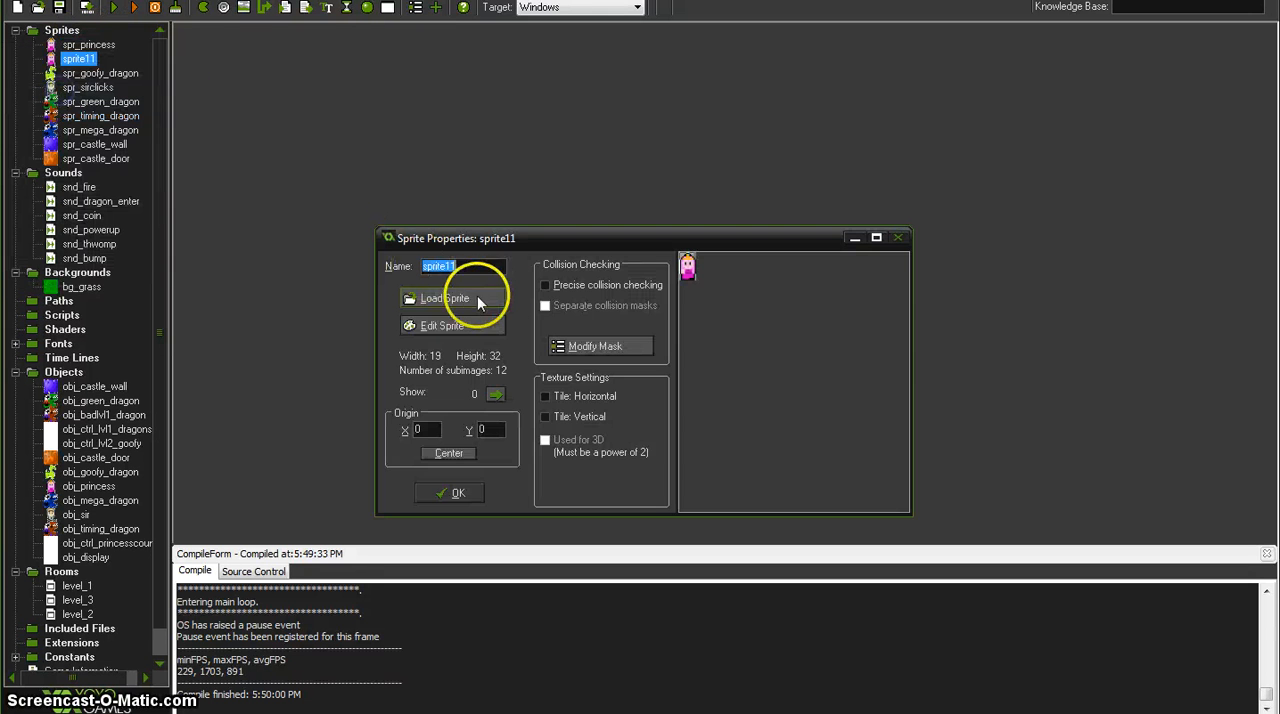
type("spr_princess_powerup")
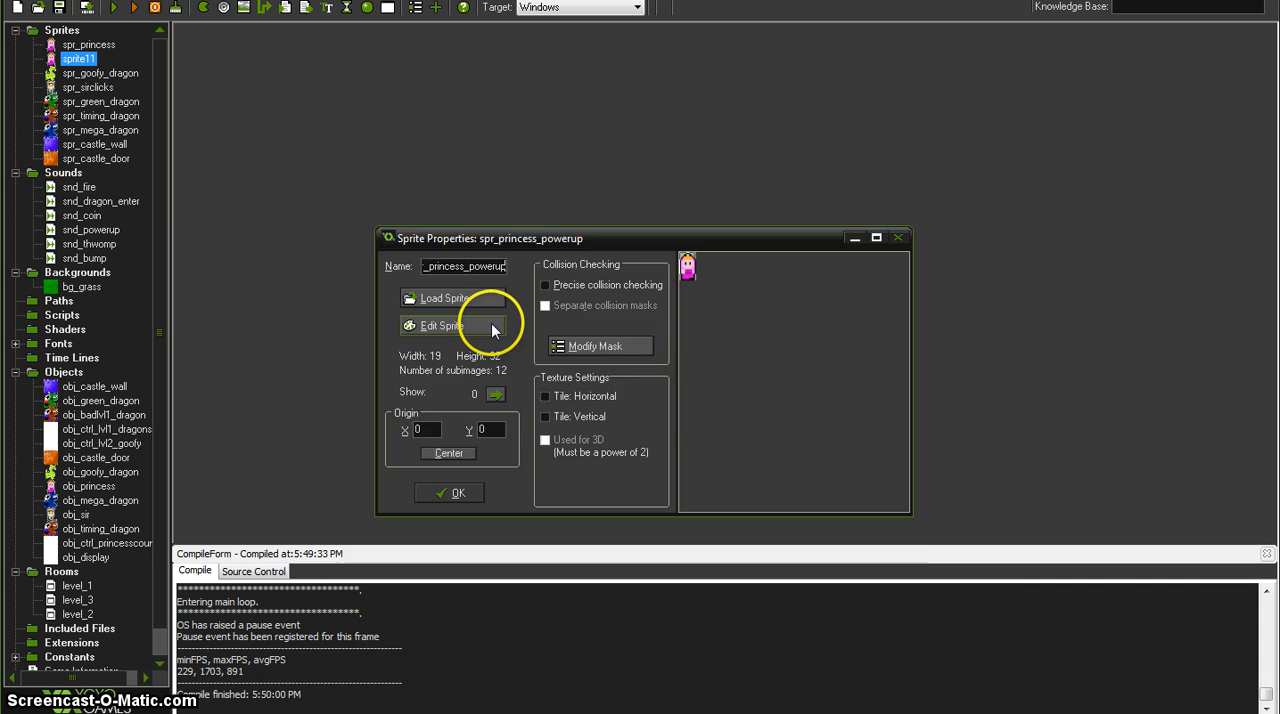
Stretch the princess animation from 12 frames down to 6 with the preview shown
left_click(440, 324)
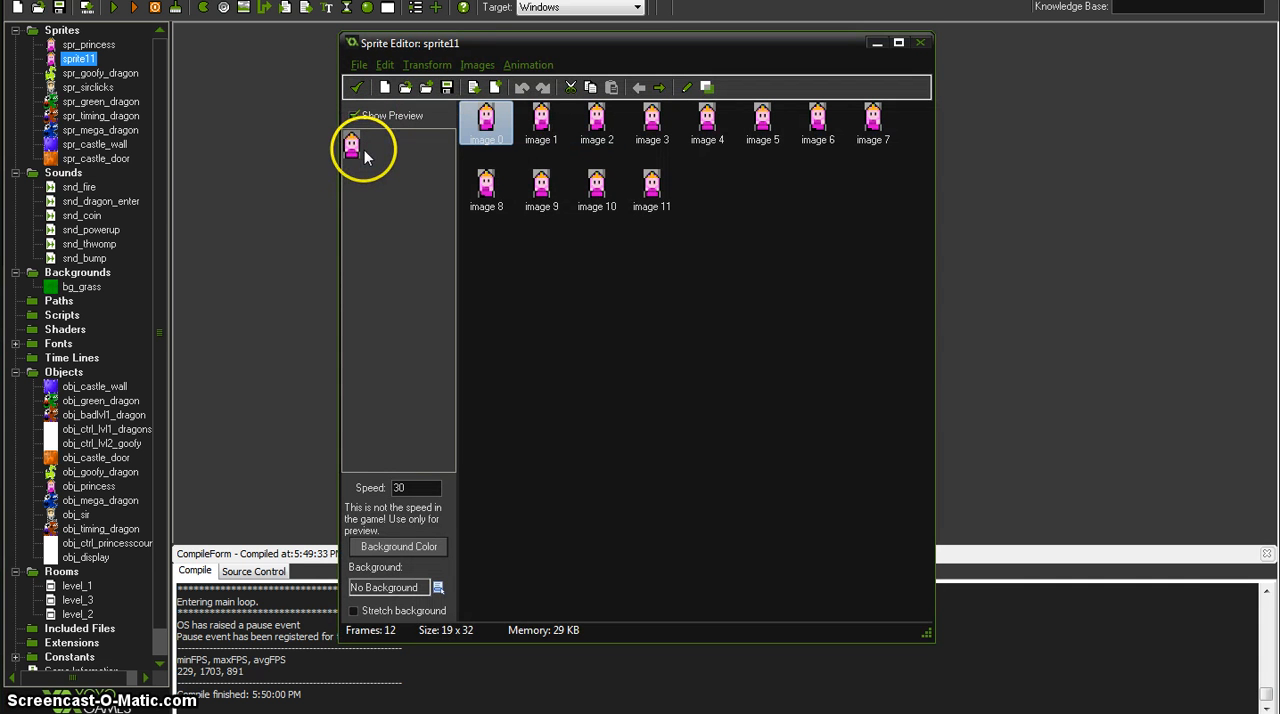
left_click(354, 116)
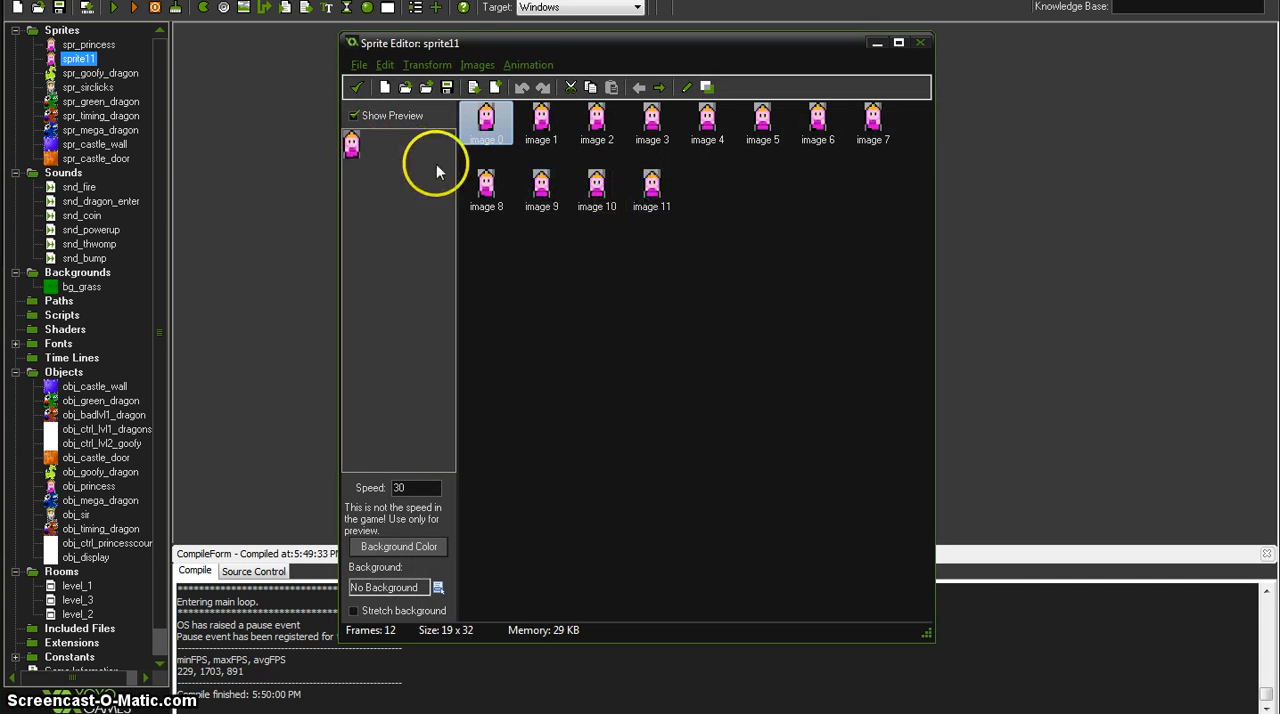
left_click(528, 64)
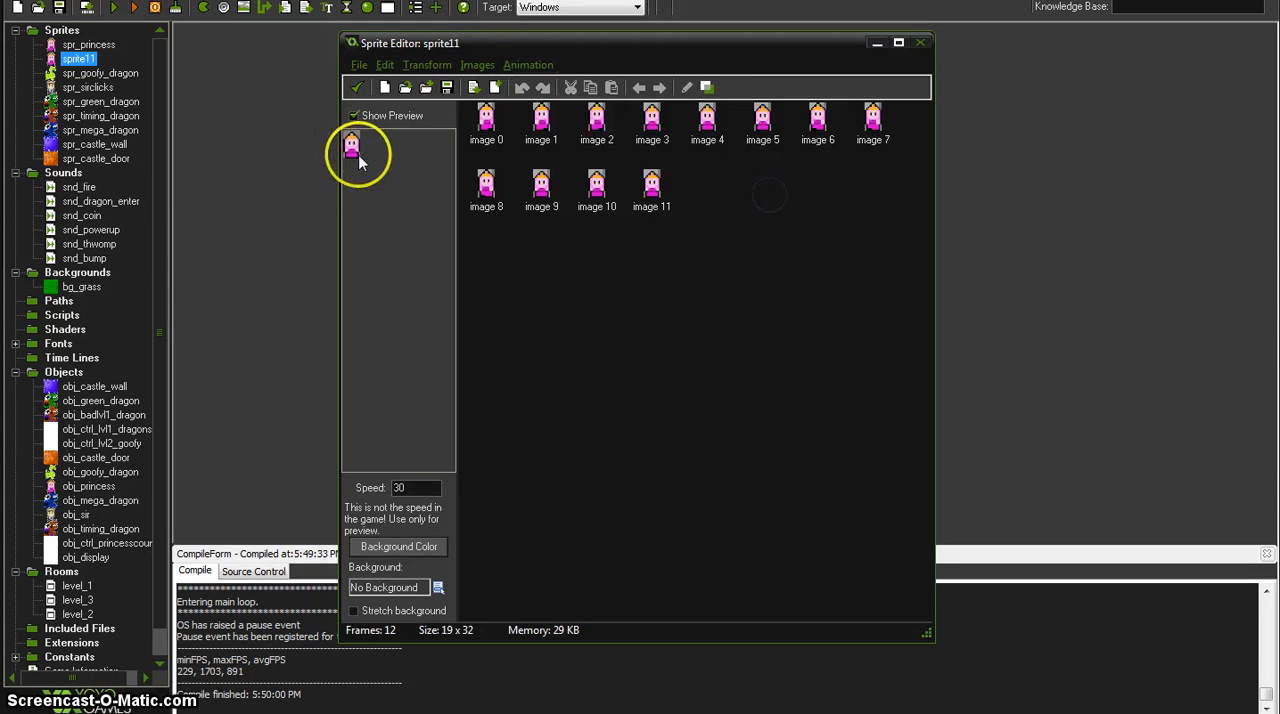
left_click(528, 64)
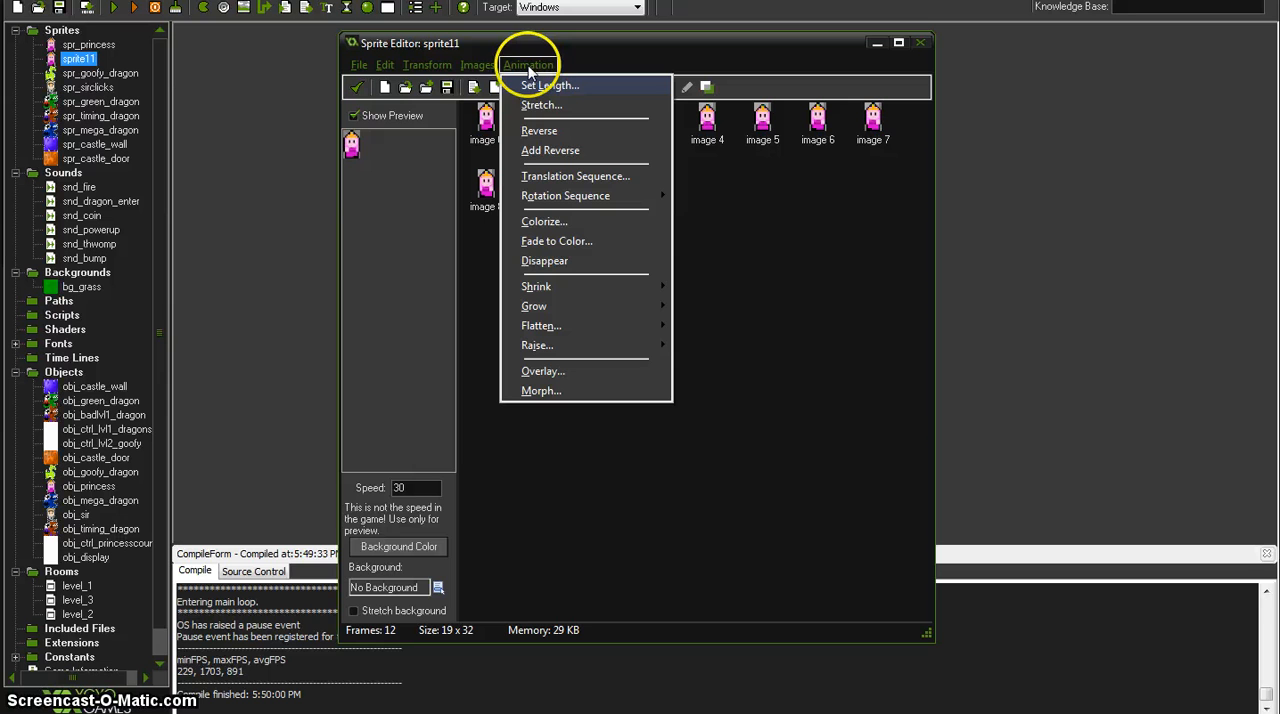
mouse_move(514, 110)
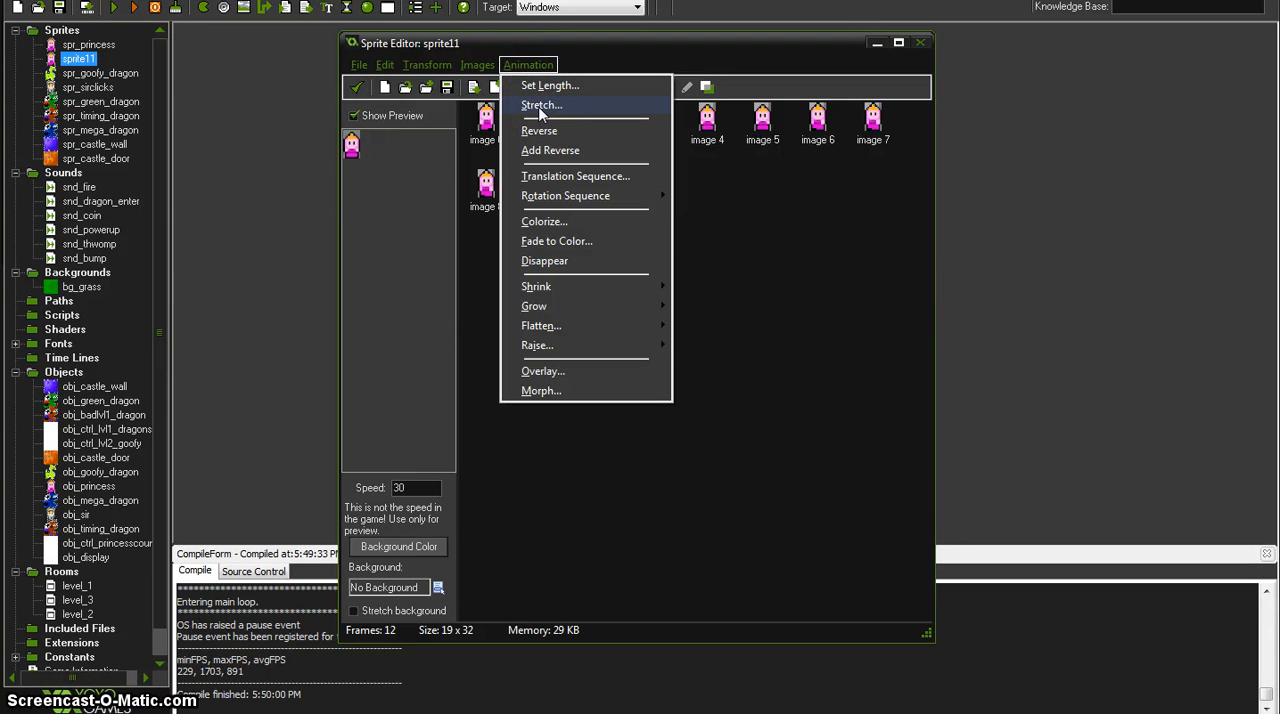
left_click(540, 104)
type("6")
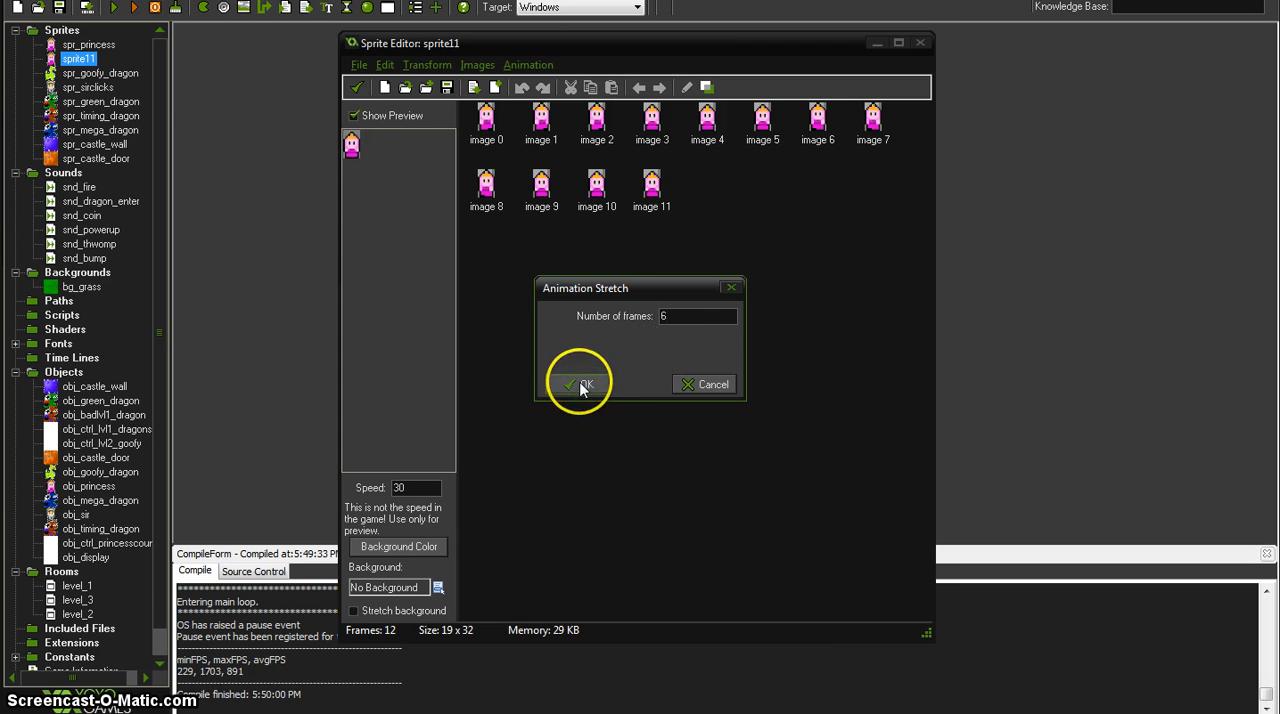
left_click(580, 384)
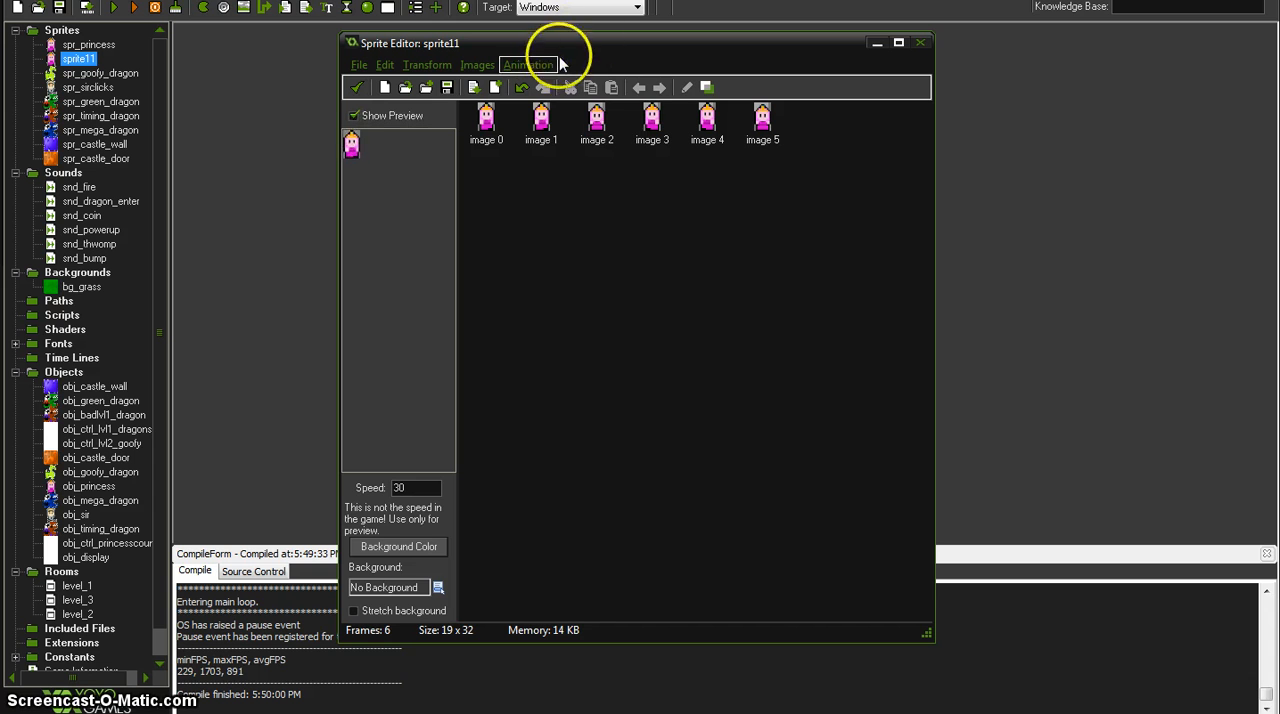
Colorize the six frames so the hue shifts gradually from pink toward green and yellow
left_click(528, 64)
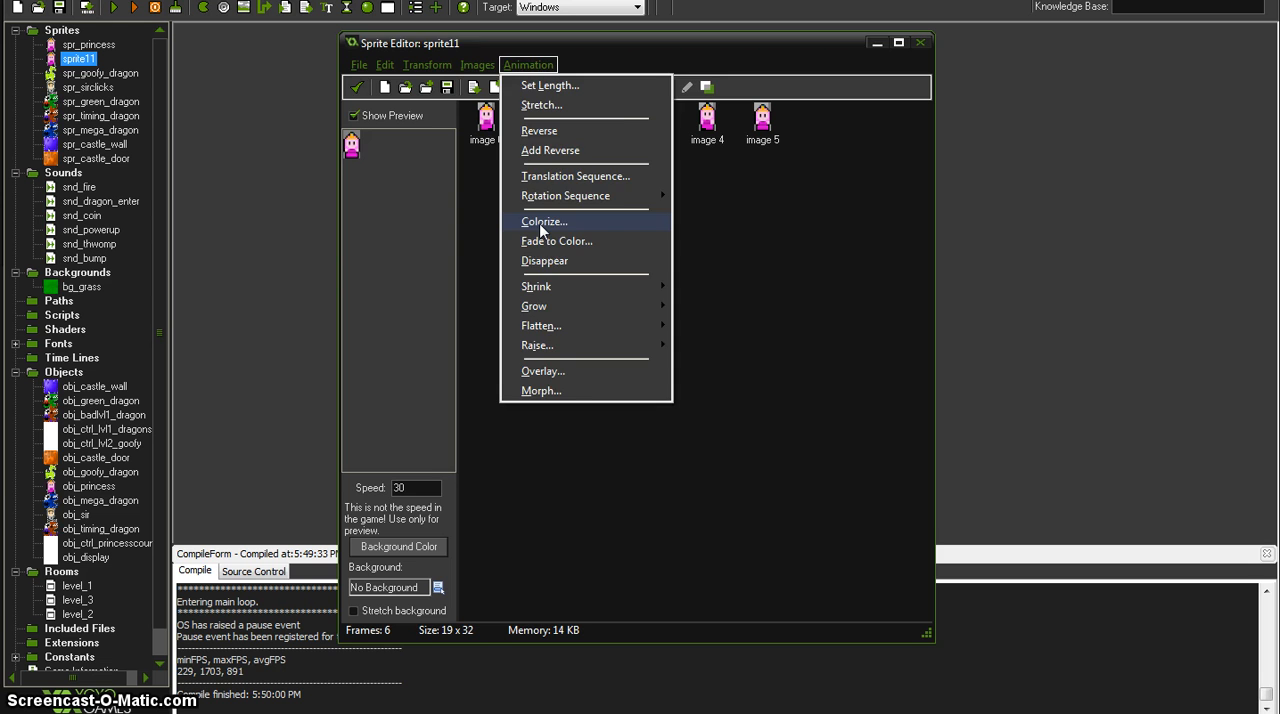
left_click(544, 220)
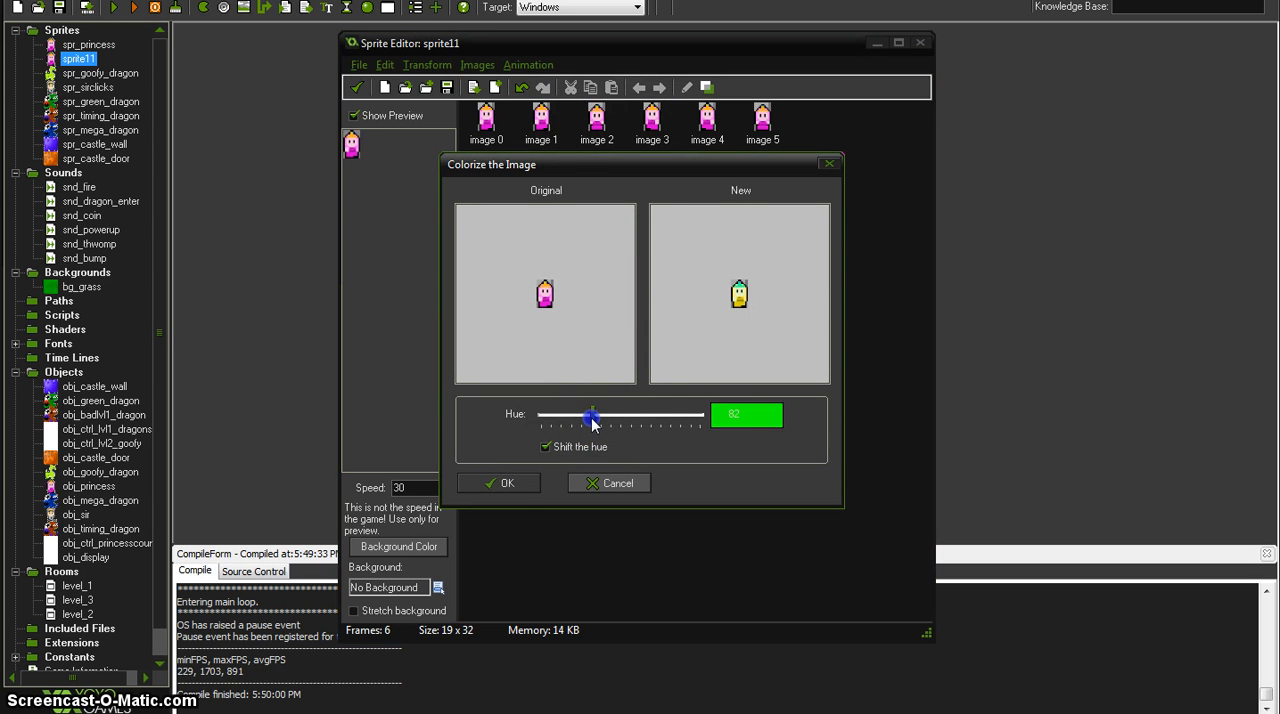
left_click(504, 484)
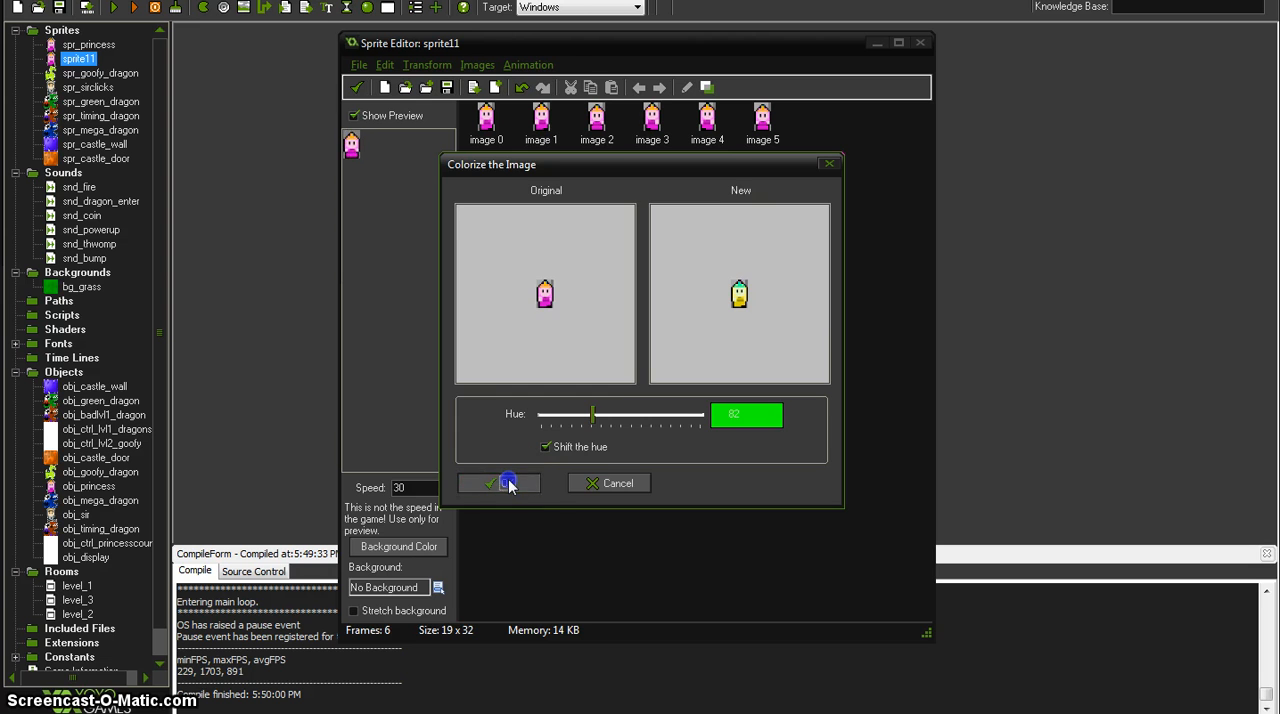
left_click(500, 484)
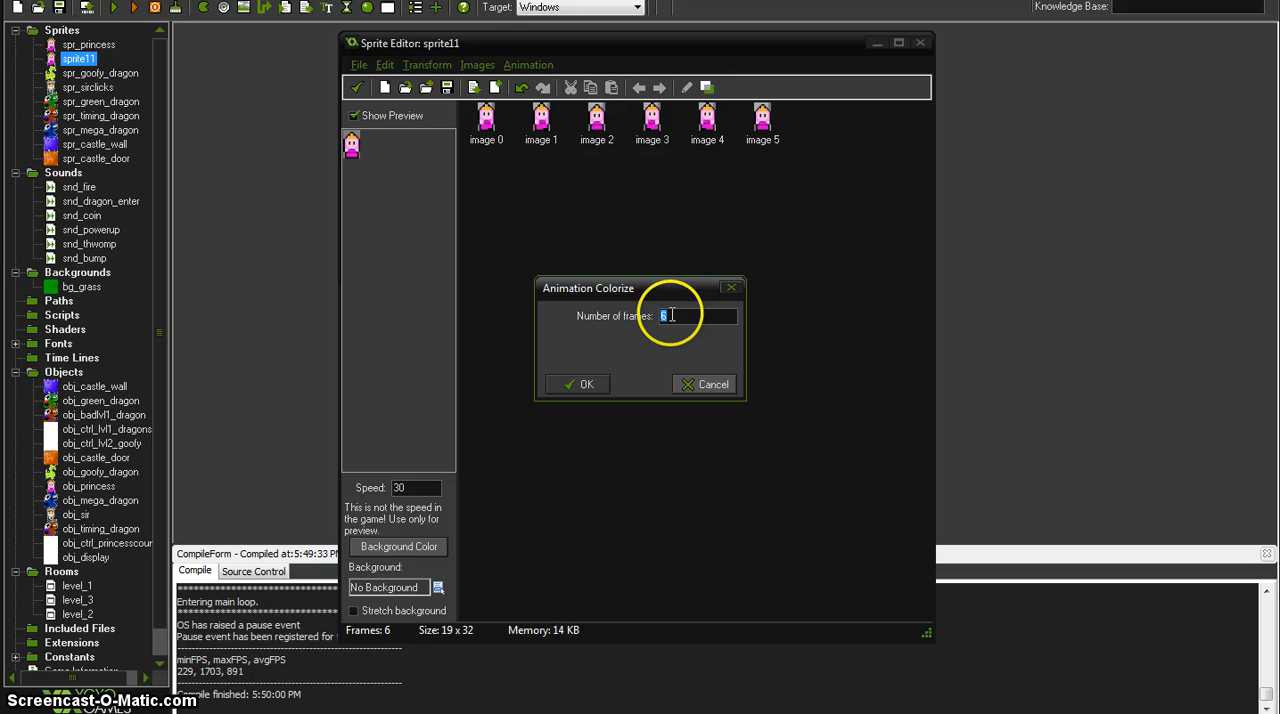
left_click(580, 384)
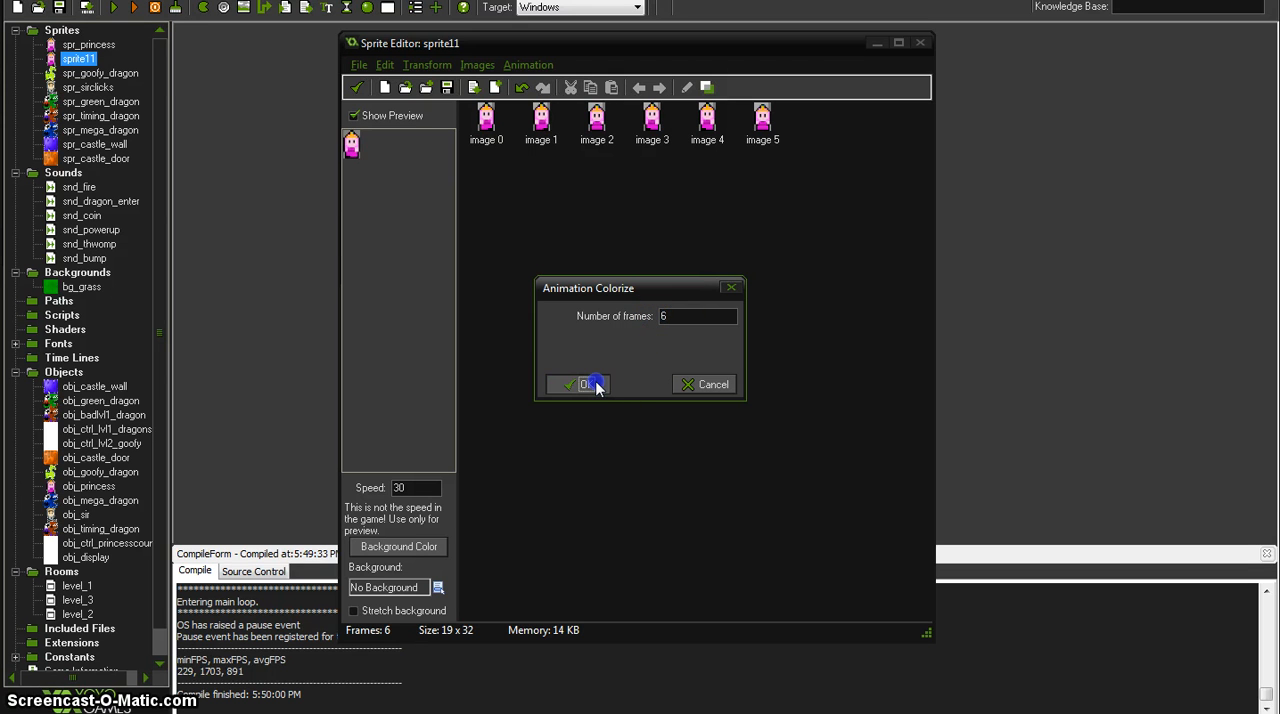
left_click(576, 384)
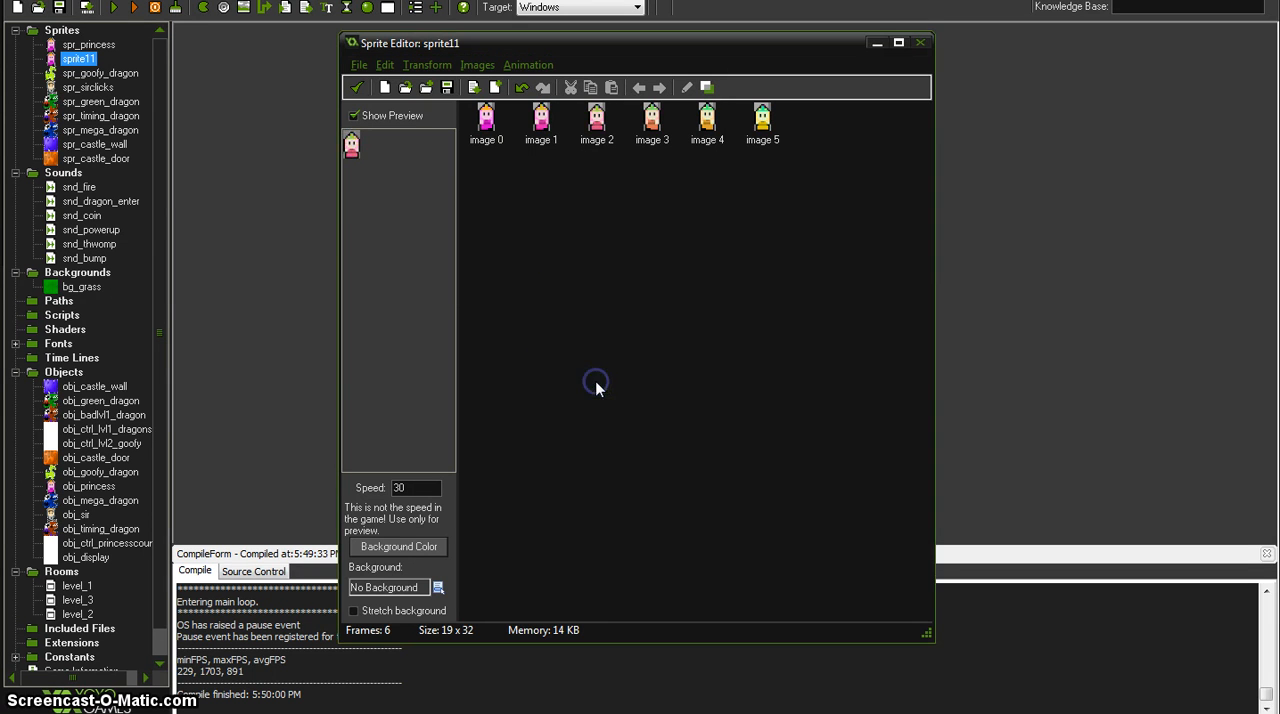
left_click(596, 120)
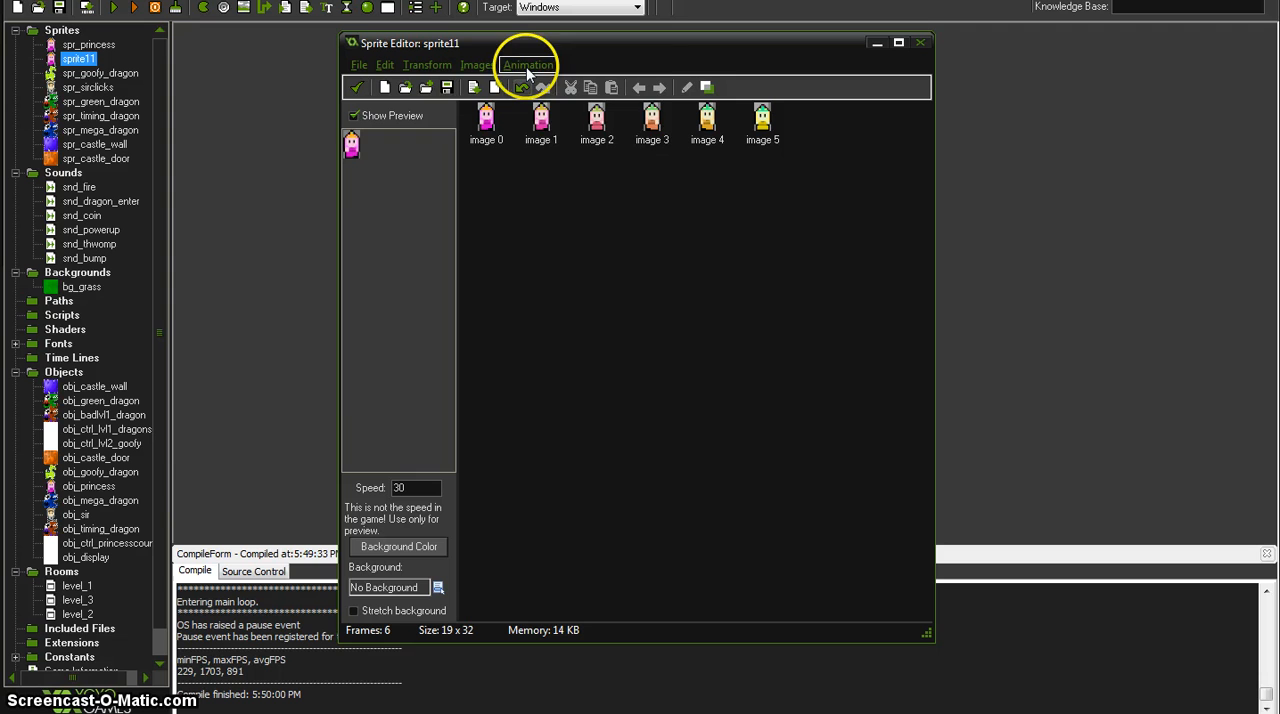
Append the frames in reverse to reach 12, then save spr_princess_powerup and confirm its properties
left_click(528, 64)
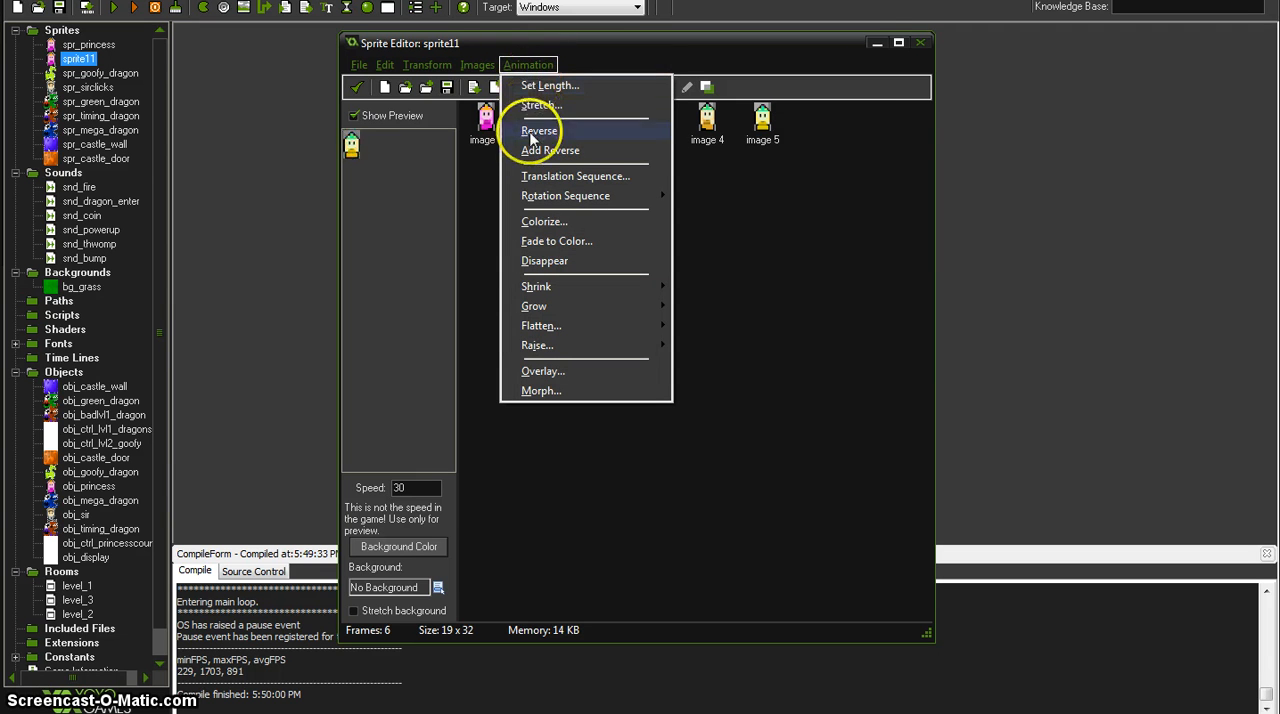
left_click(548, 150)
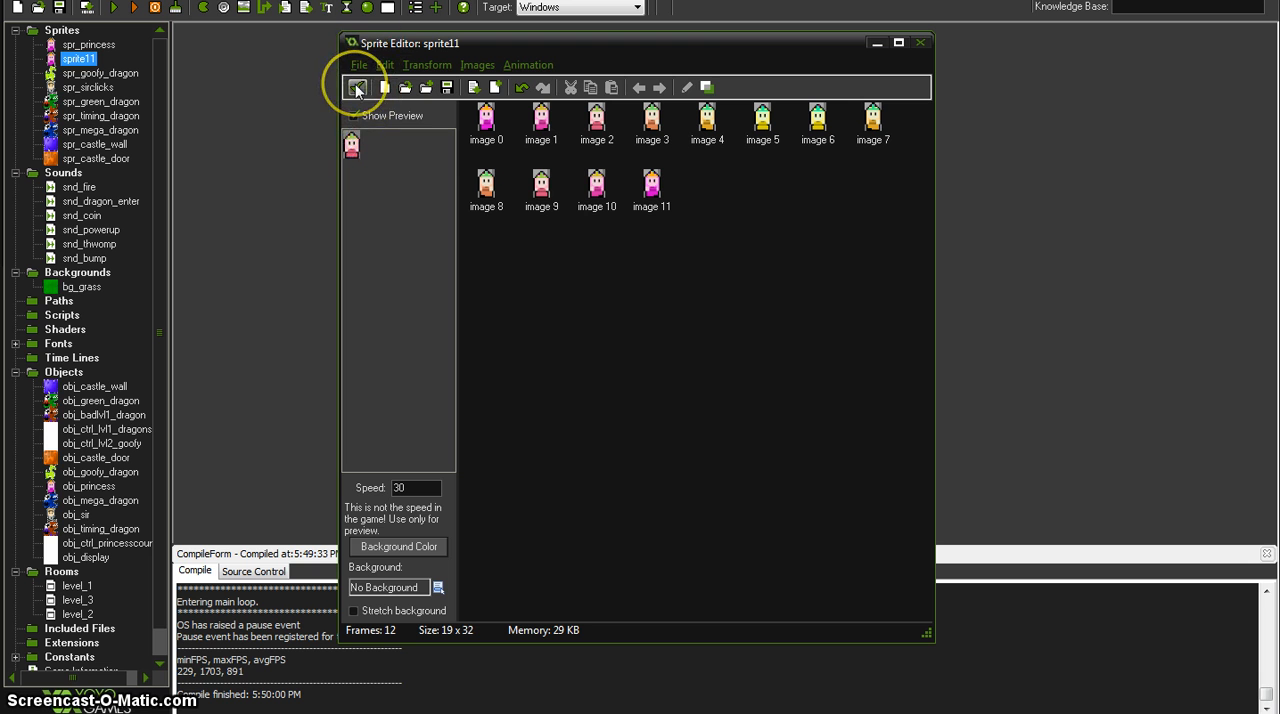
mouse_move(356, 88)
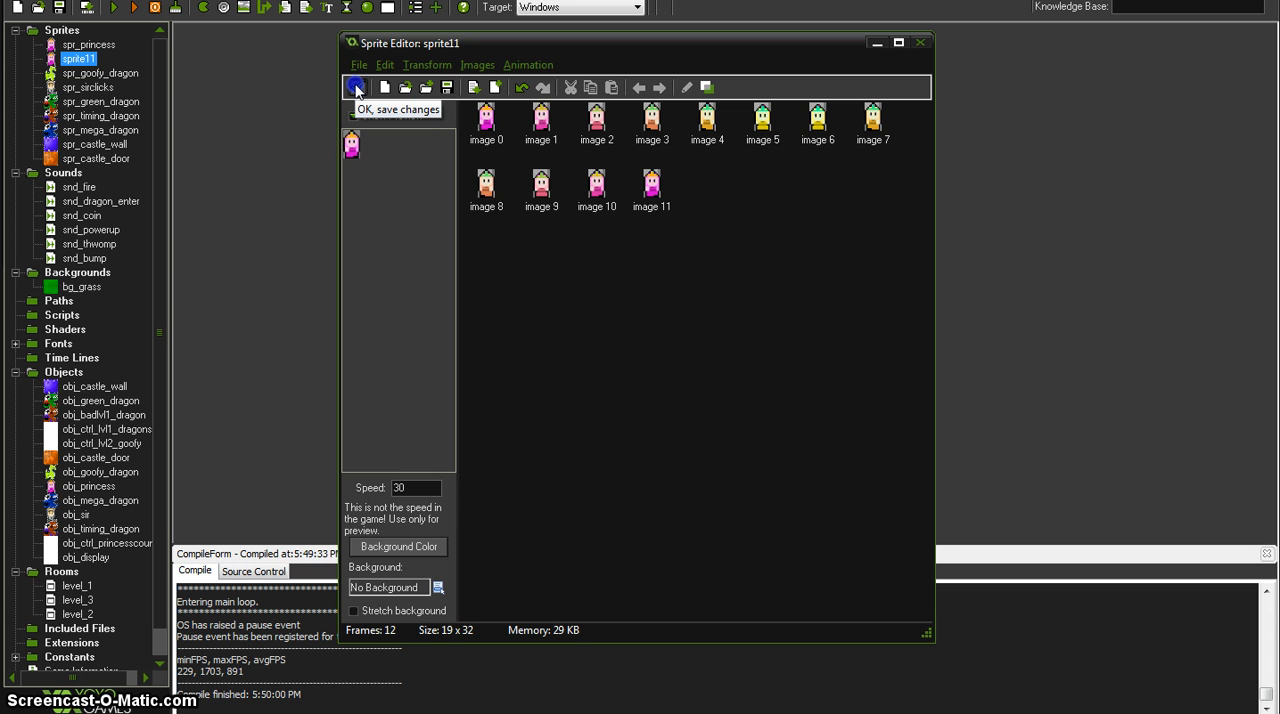
left_click(356, 88)
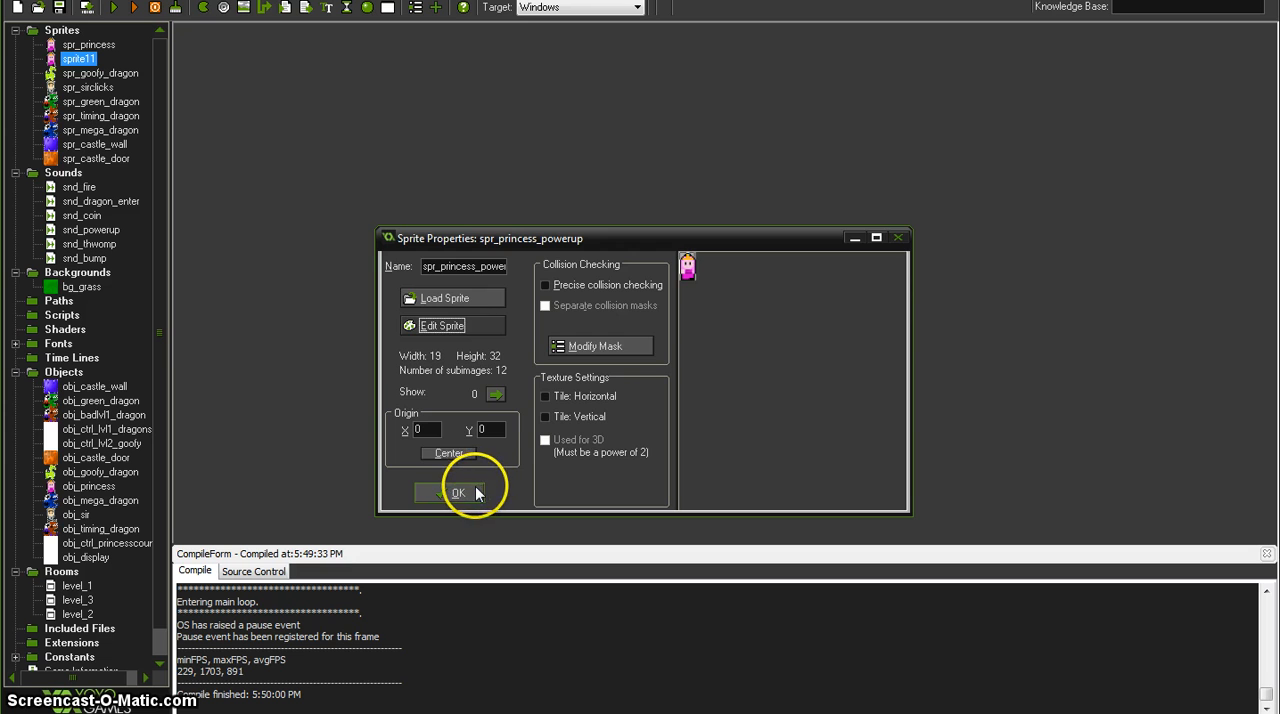
left_click(458, 492)
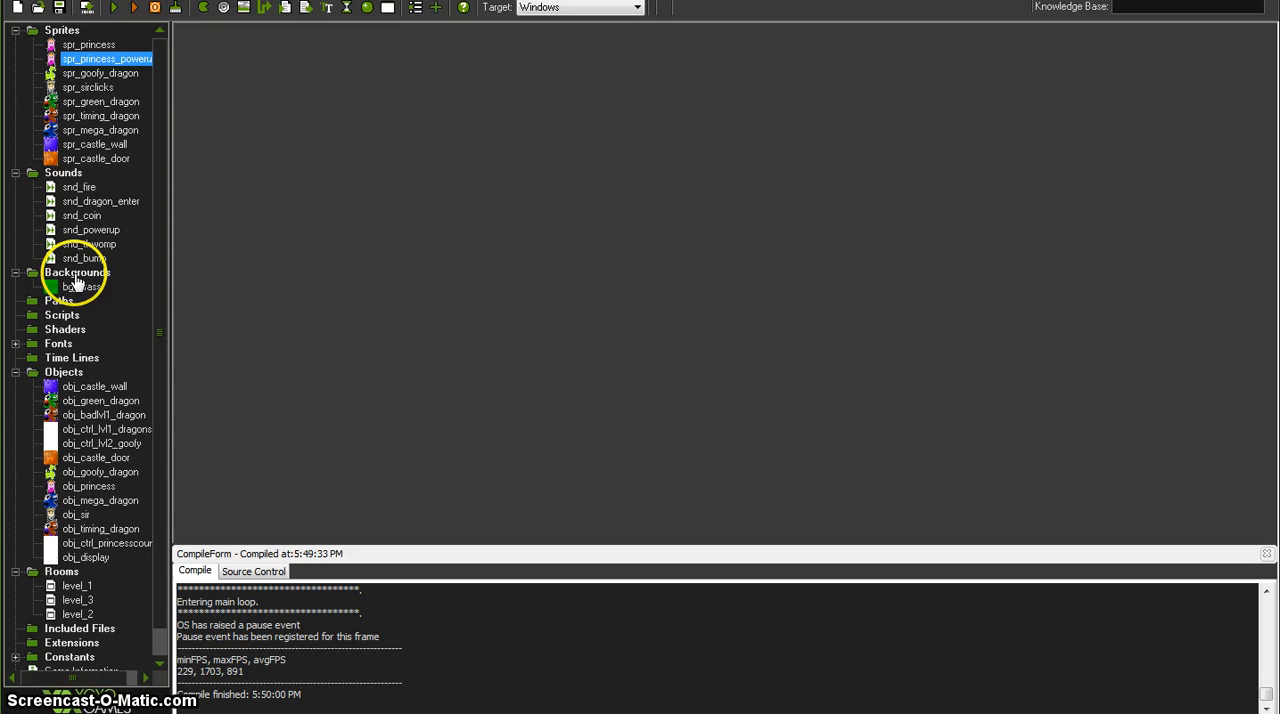
Create background bg_test1 and flood-fill its 64×64 image with solid green
double_click(76, 272)
type("bg_test1")
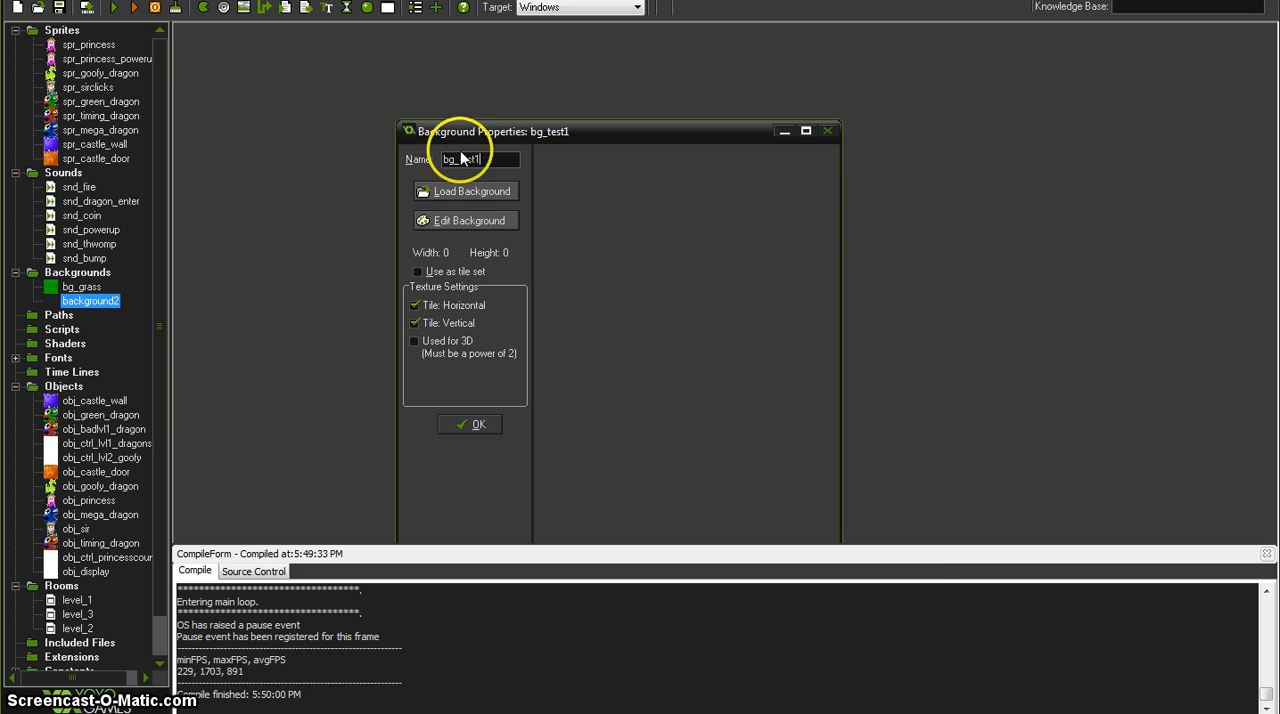
left_click(466, 220)
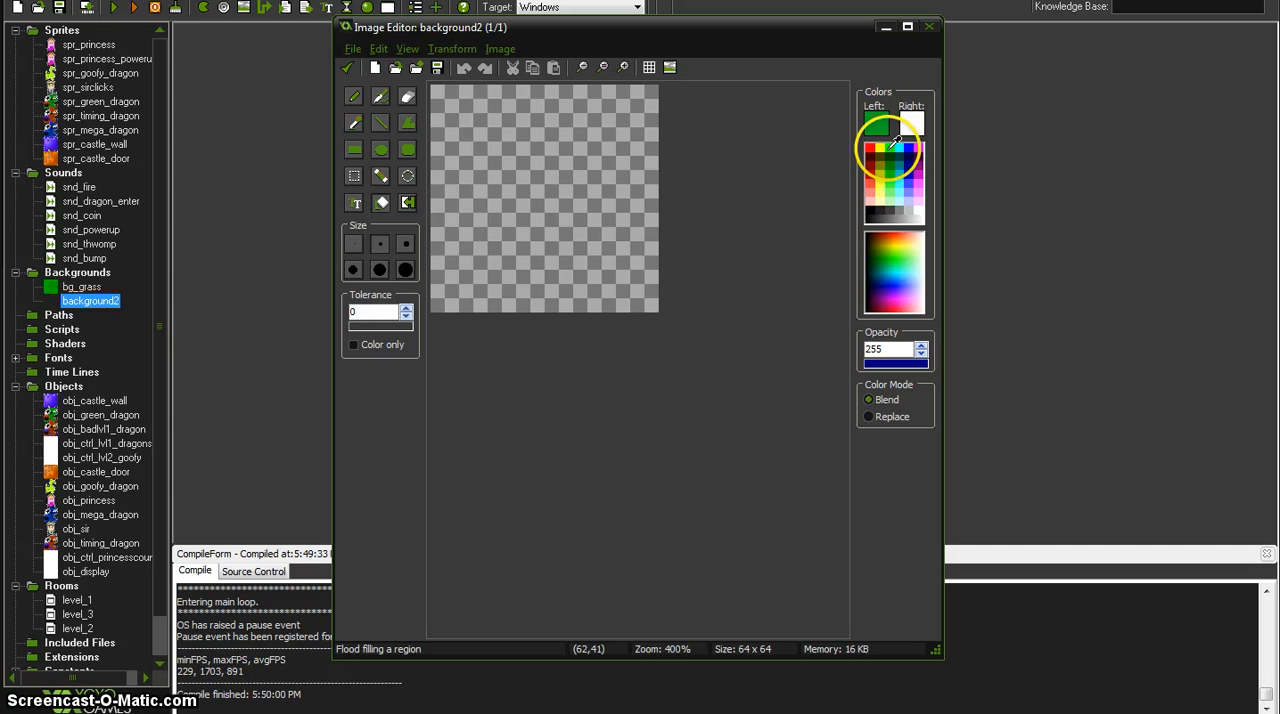
left_click(544, 196)
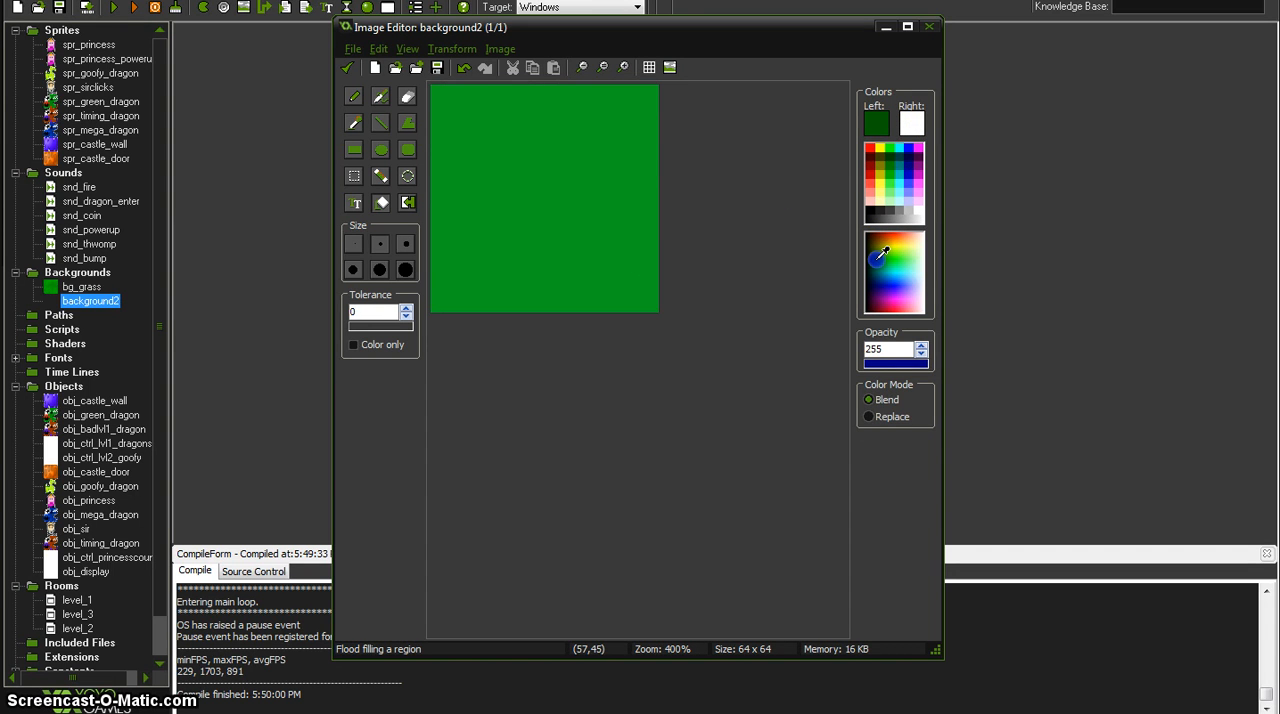
Spray dark green grass streaks over the tile with the Spray tool at hardness 25
left_click(376, 96)
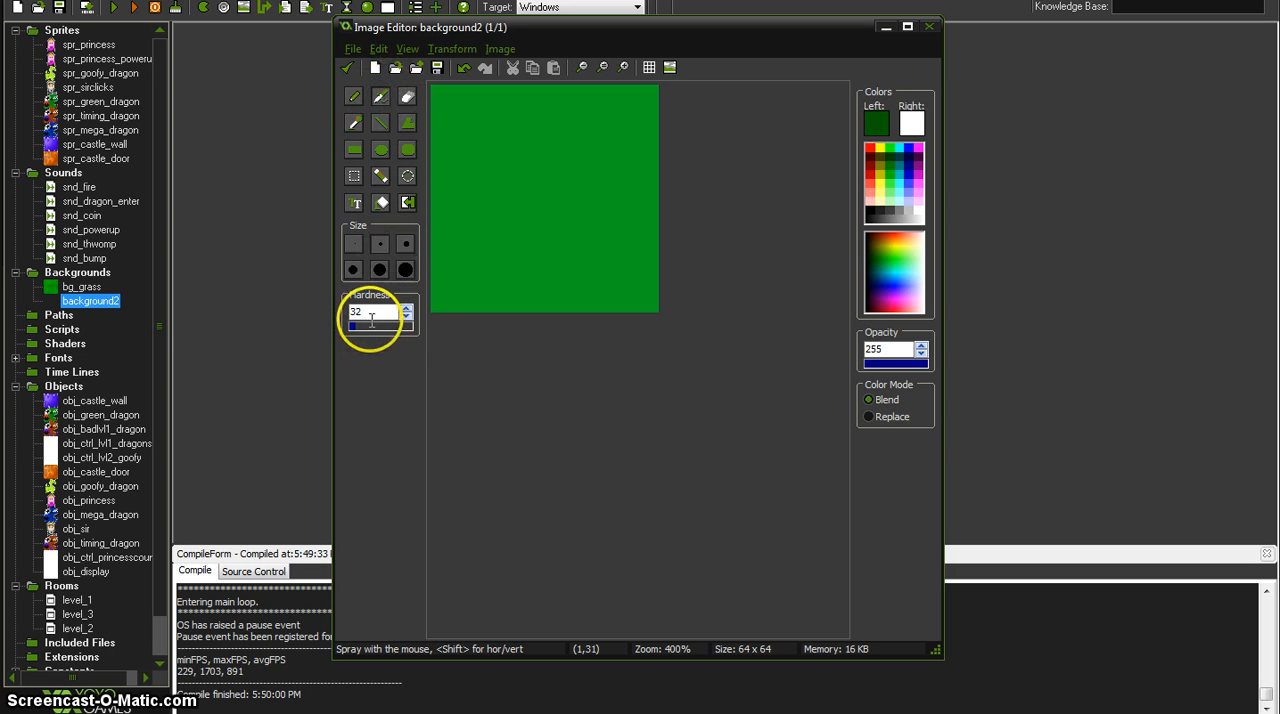
left_click_drag(354, 328, 364, 328)
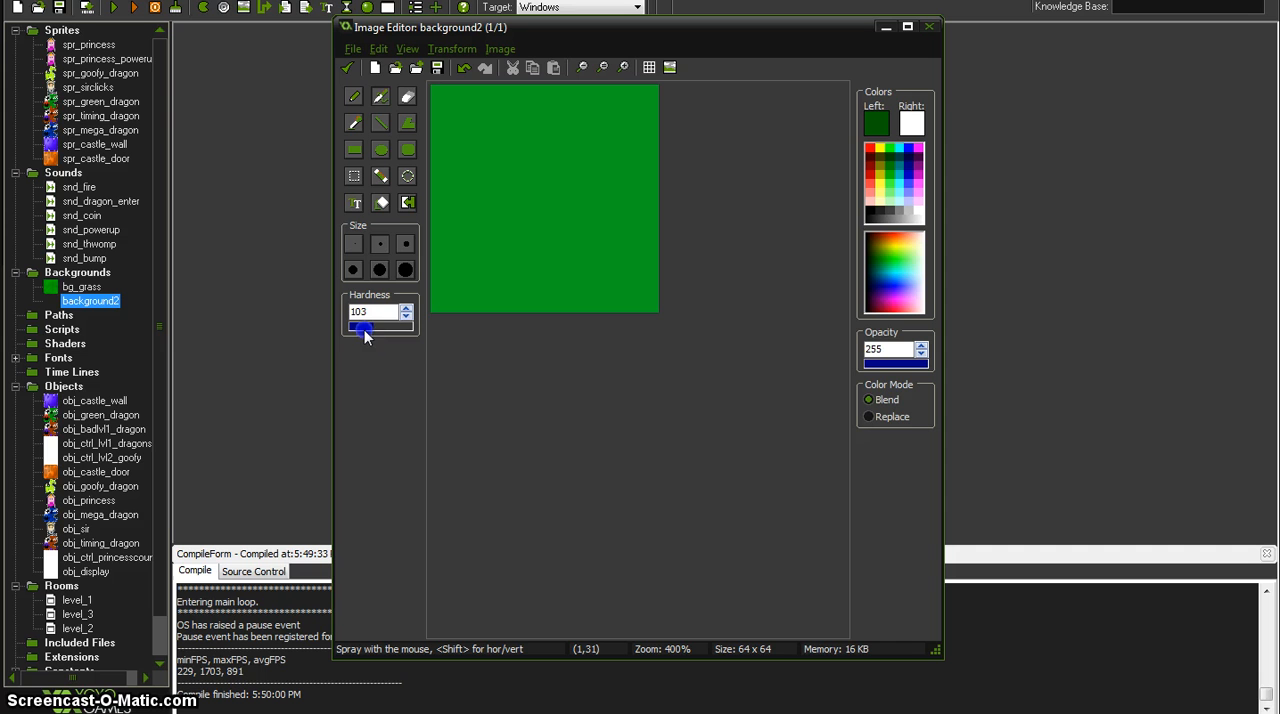
left_click_drag(362, 330, 410, 330)
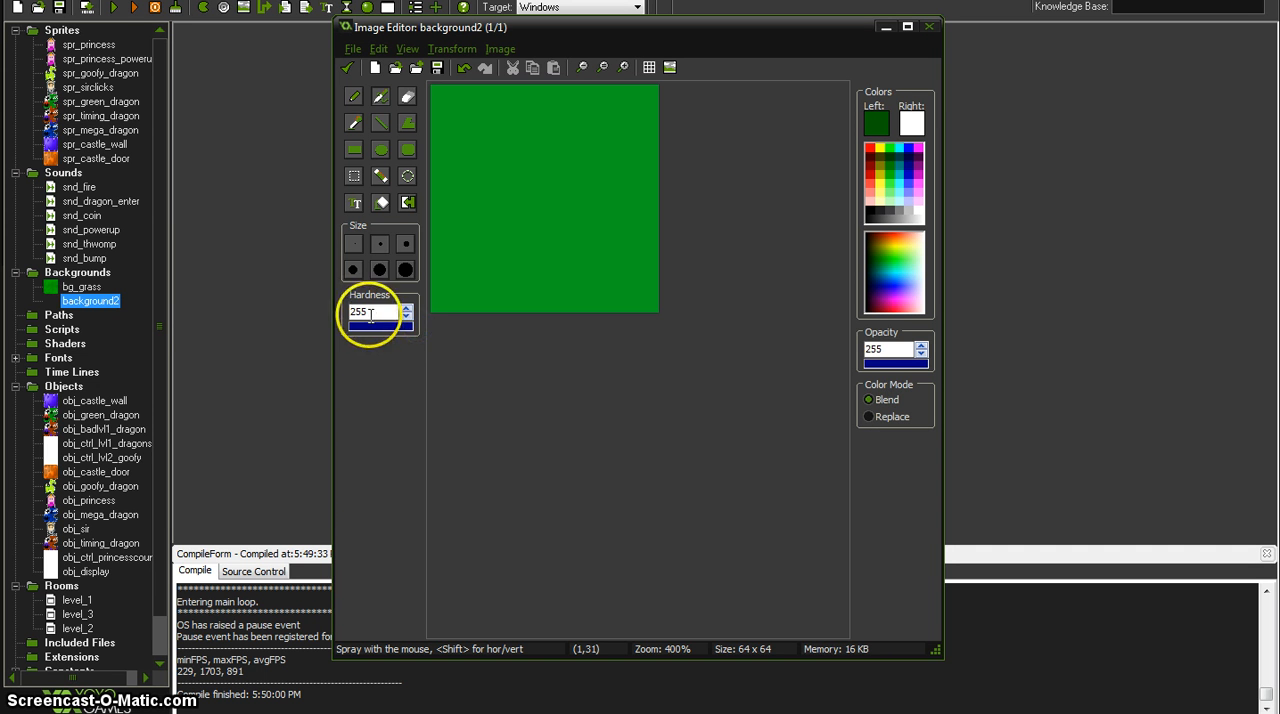
left_click_drag(460, 96, 464, 248)
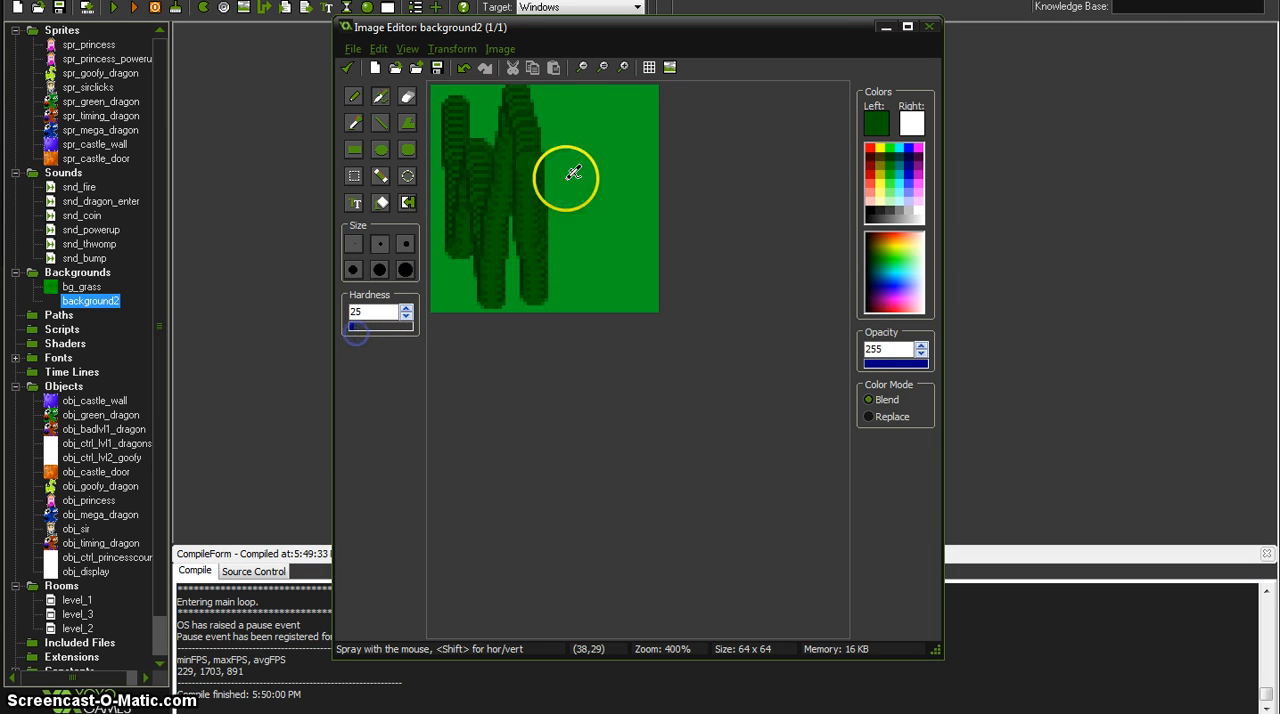
left_click_drag(576, 178, 560, 208)
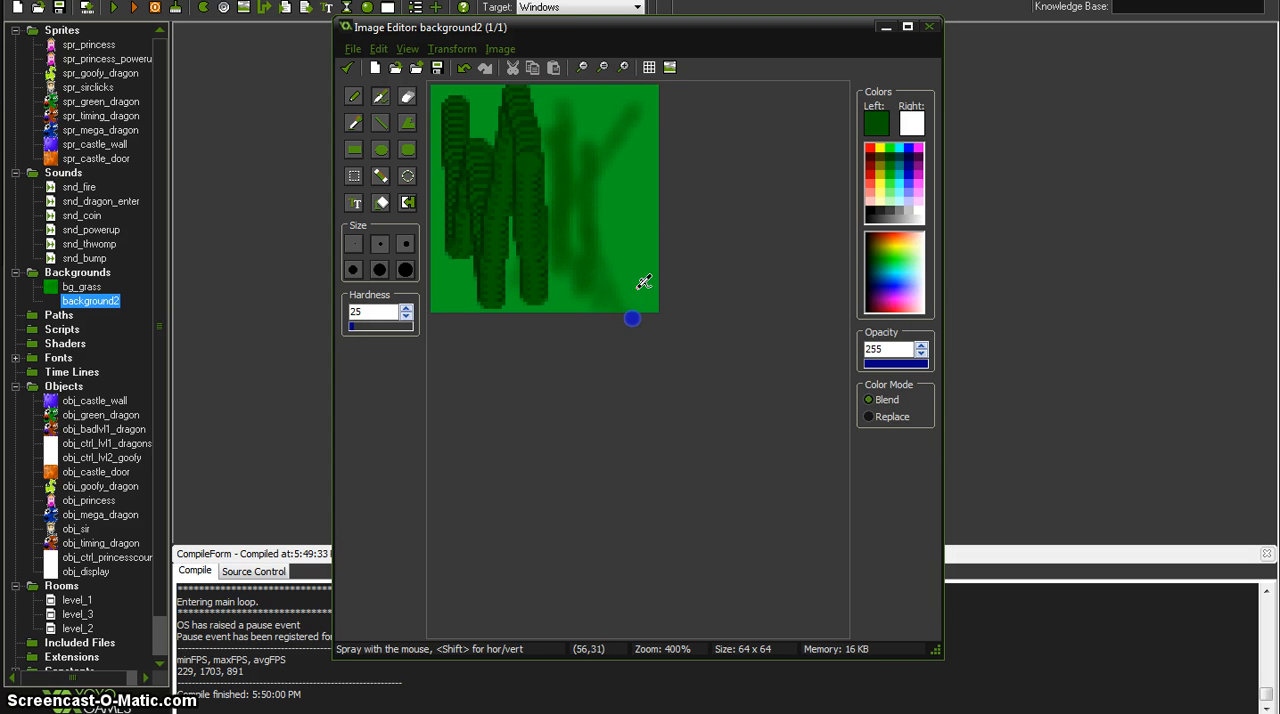
left_click_drag(640, 280, 628, 276)
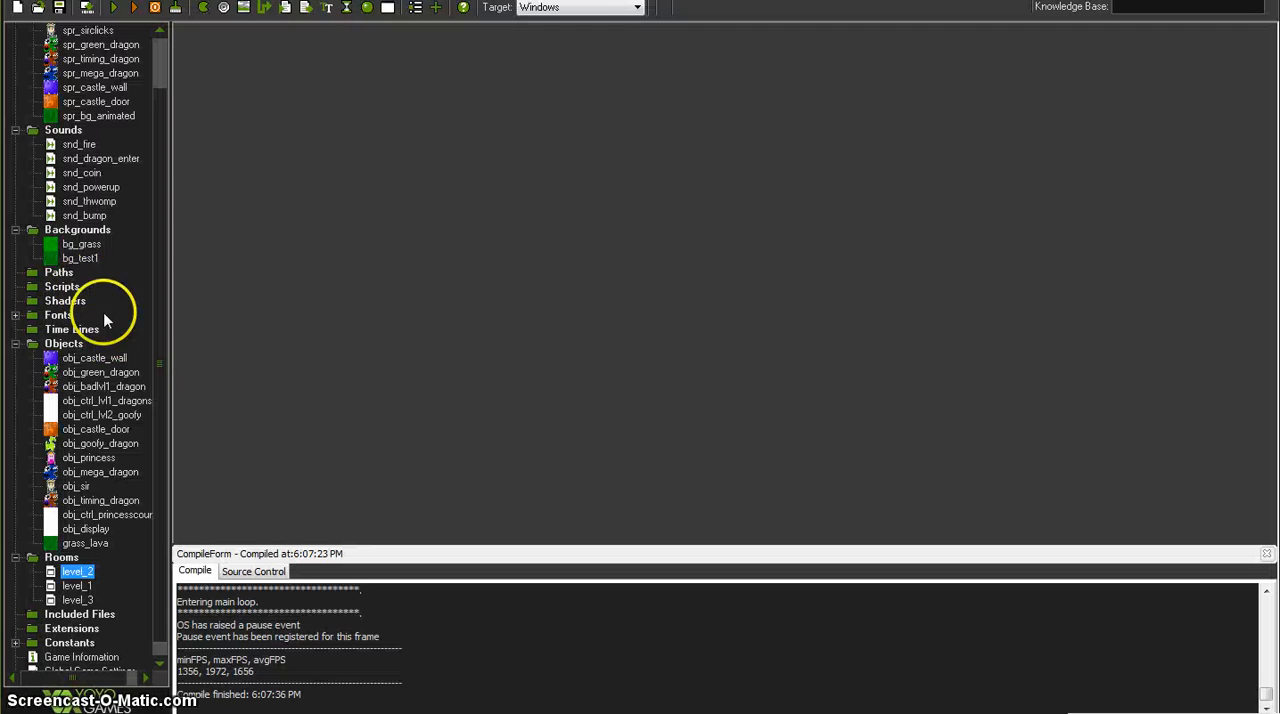
double_click(80, 258)
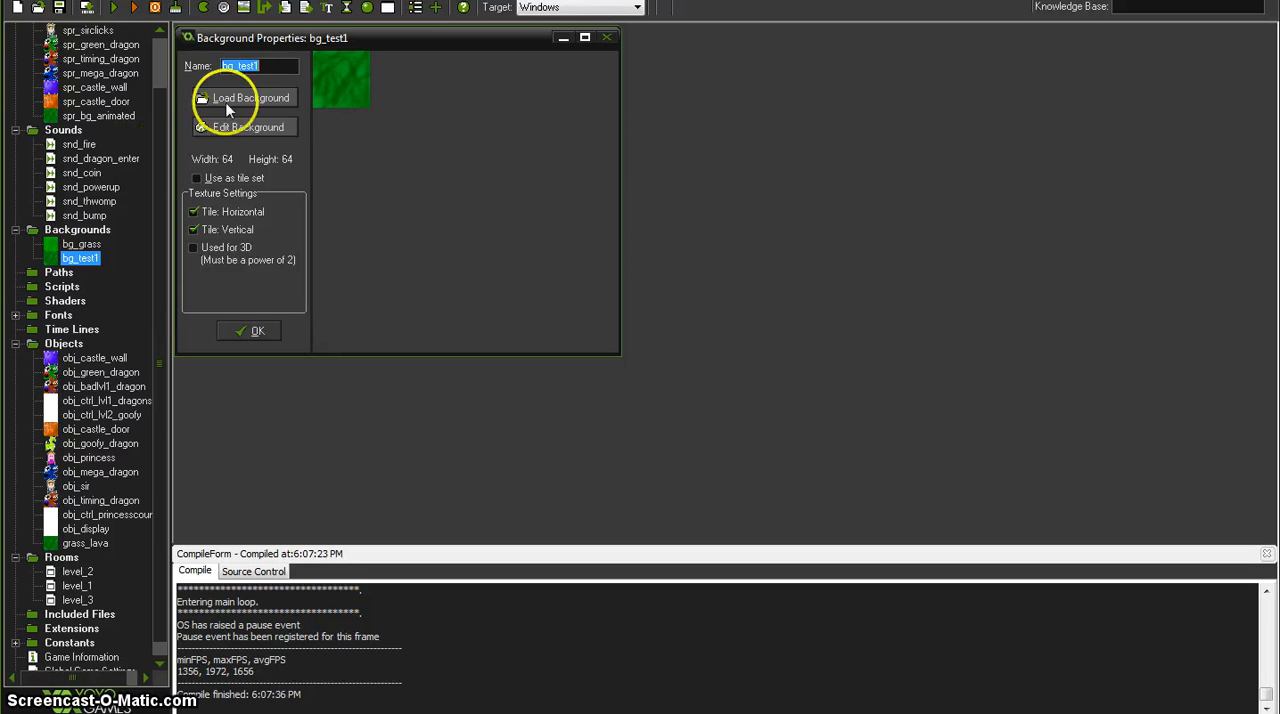
left_click(248, 332)
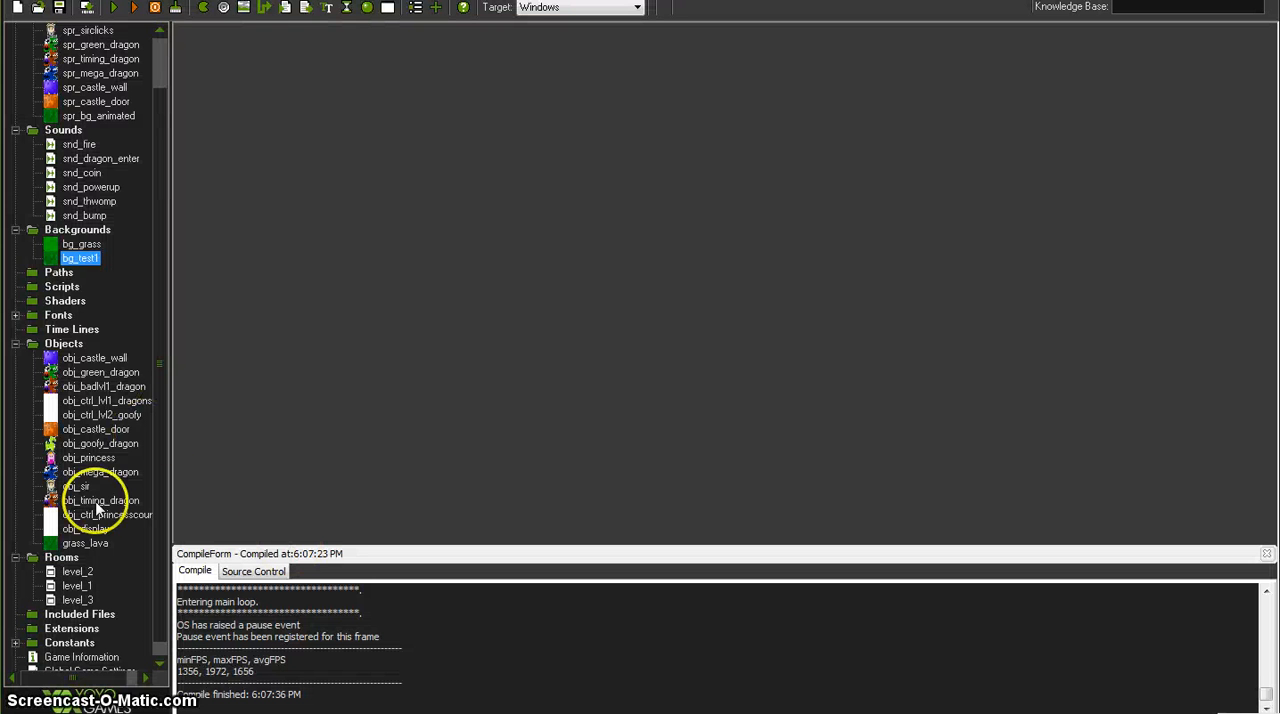
Set level_2's Background 0 to bg_test1, tiled horizontally and vertically instead of stretched
double_click(76, 572)
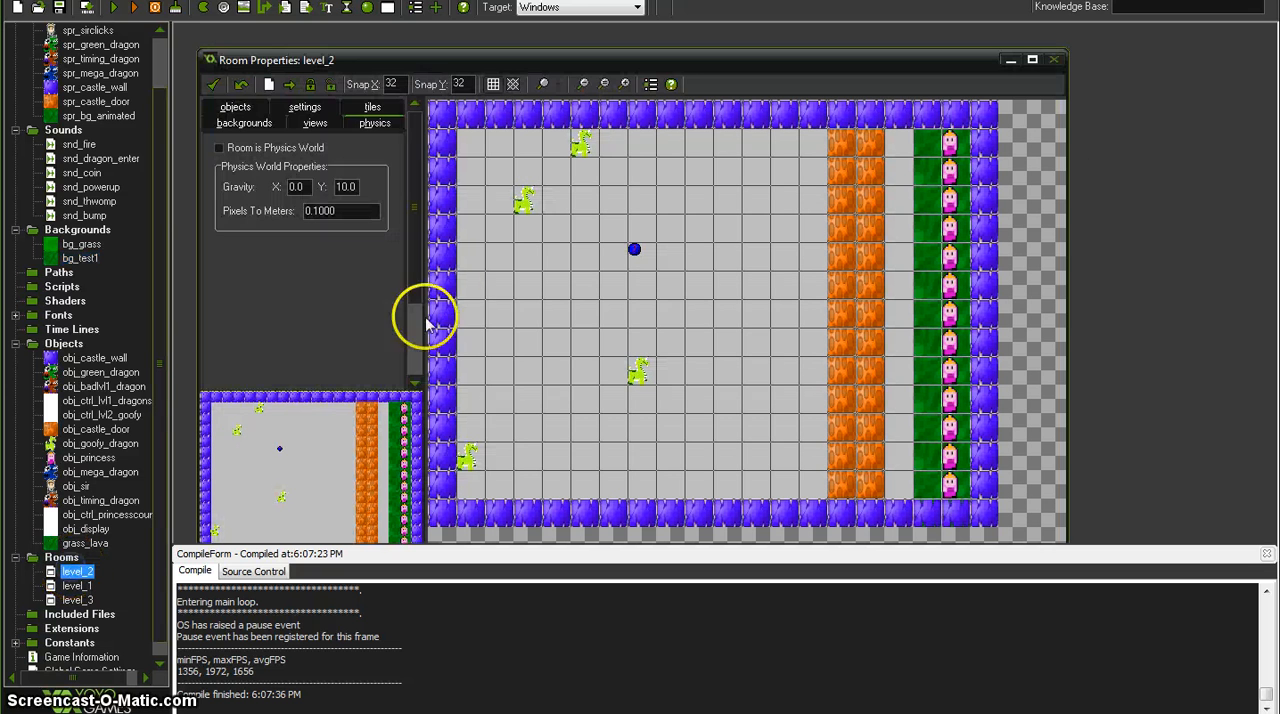
left_click(244, 122)
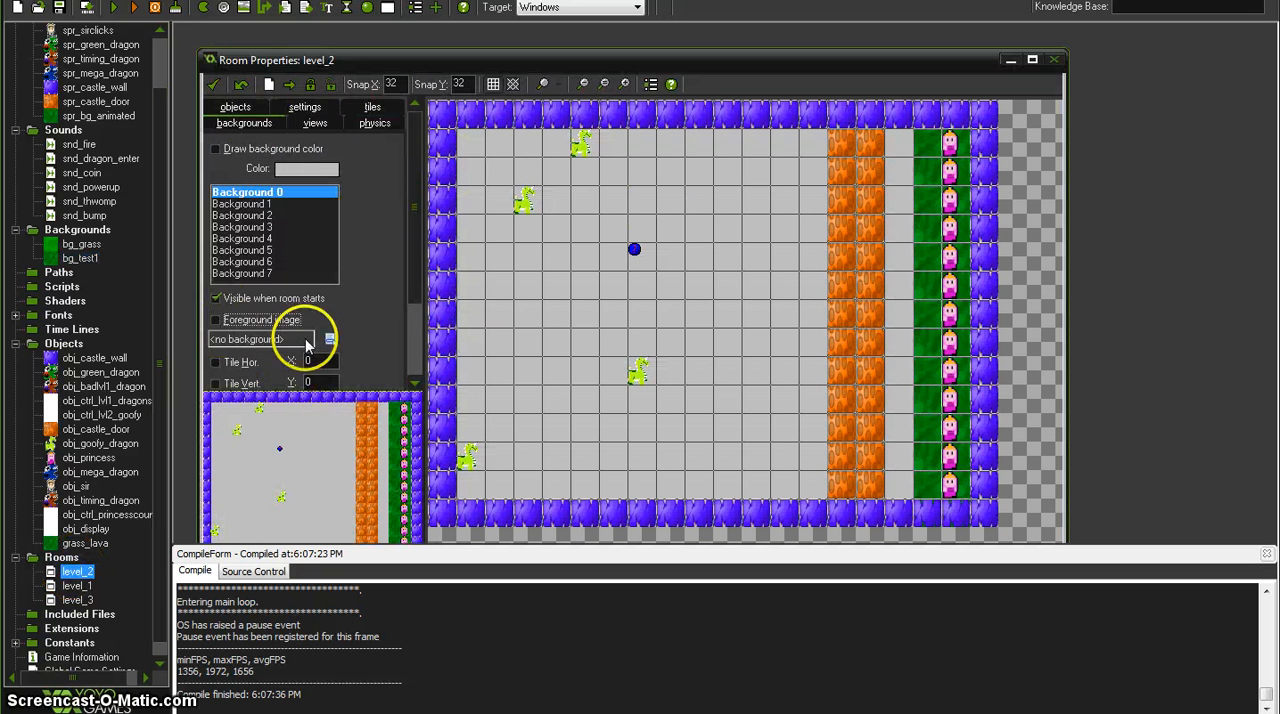
left_click(312, 338)
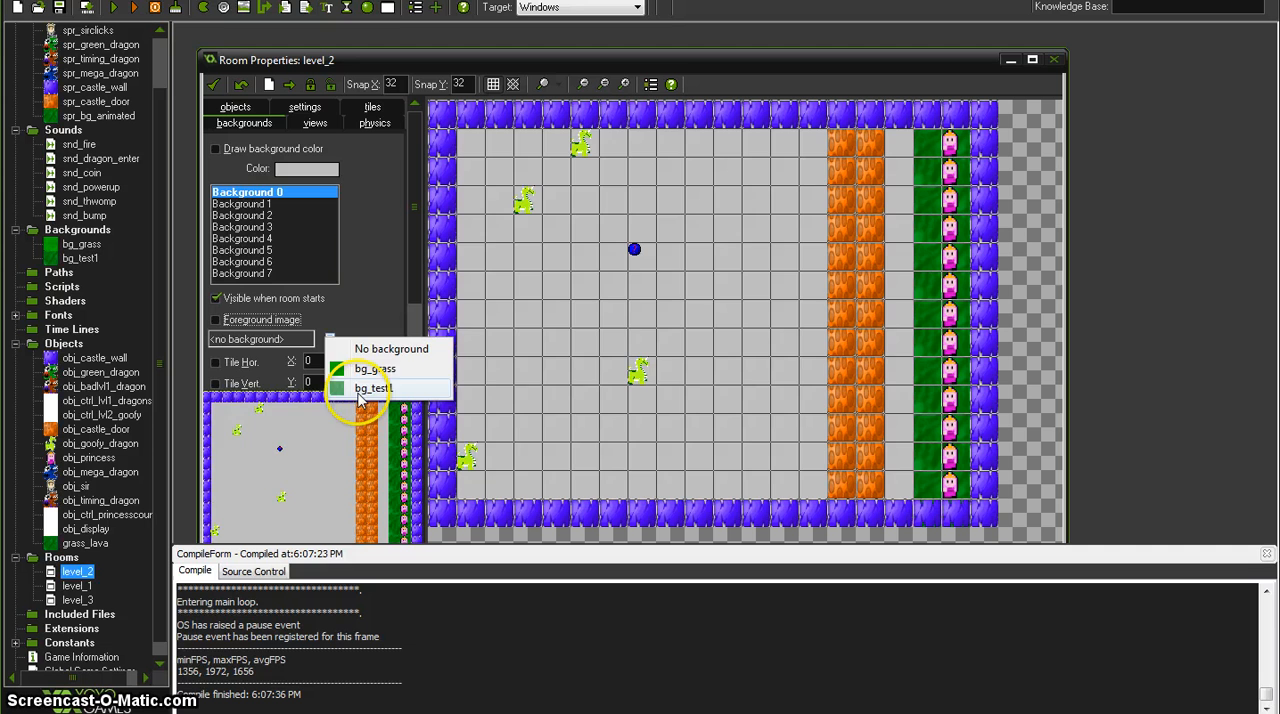
left_click(372, 388)
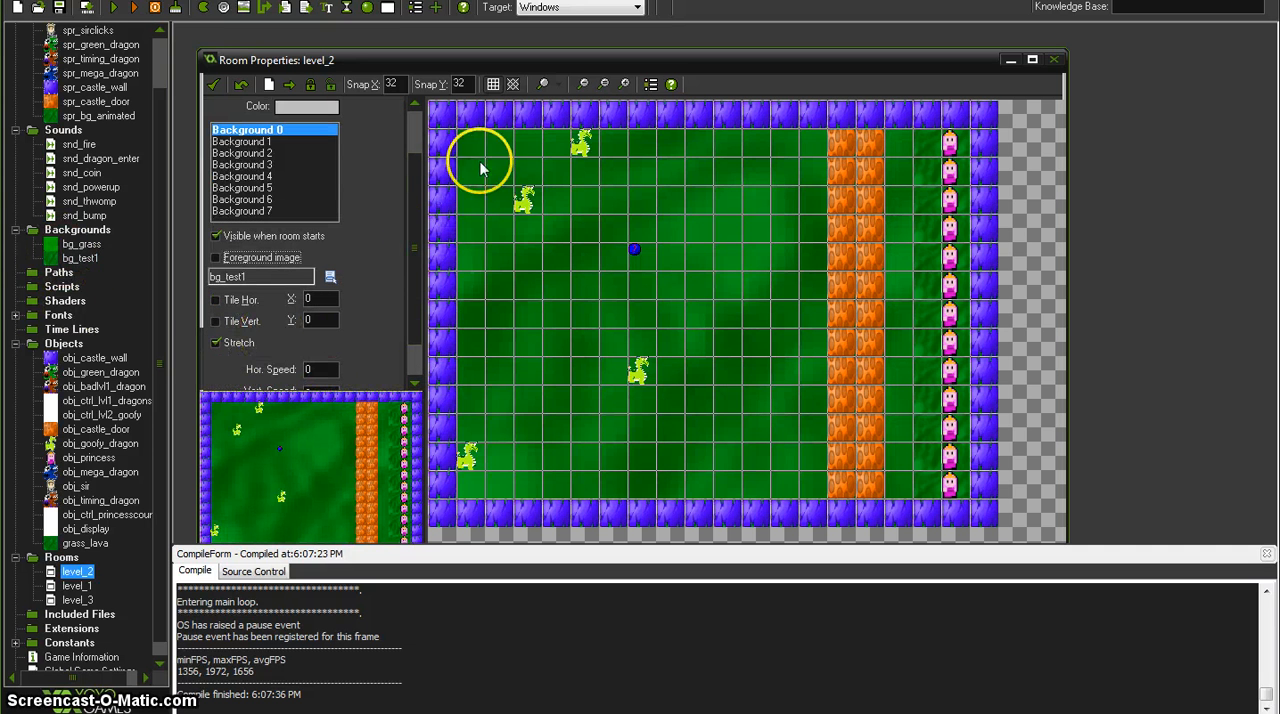
mouse_move(904, 136)
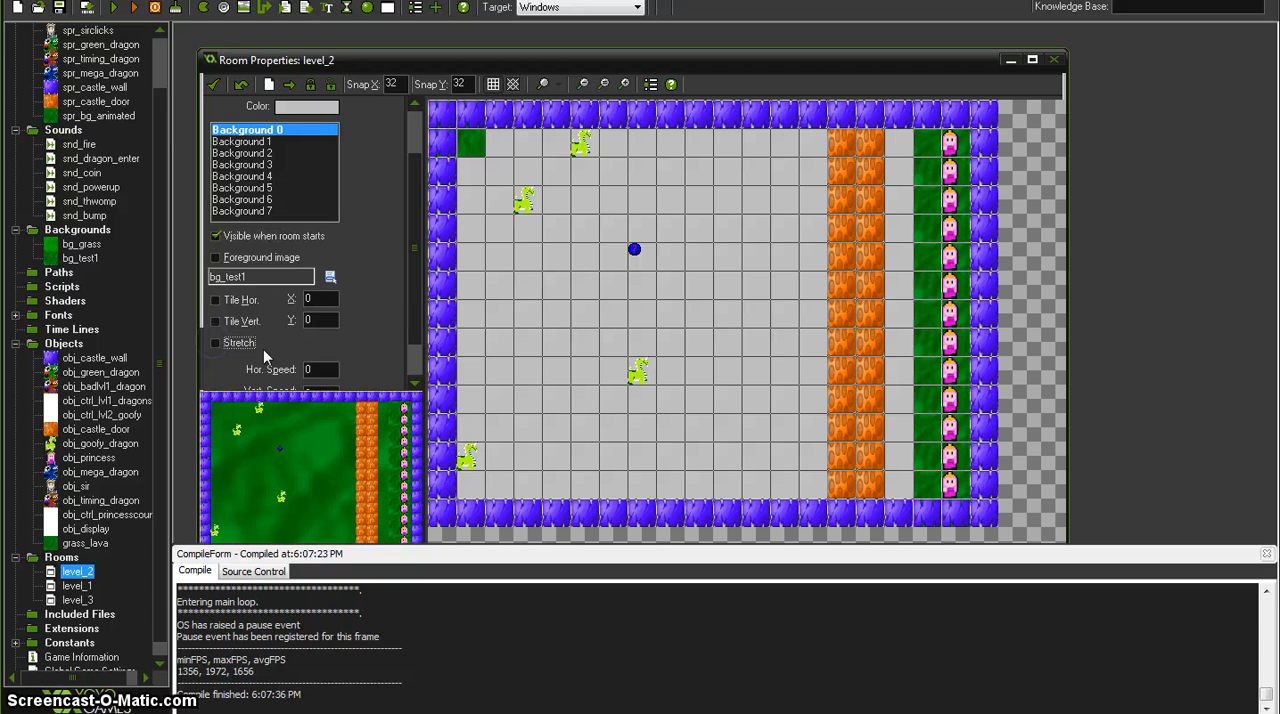
left_click(216, 300)
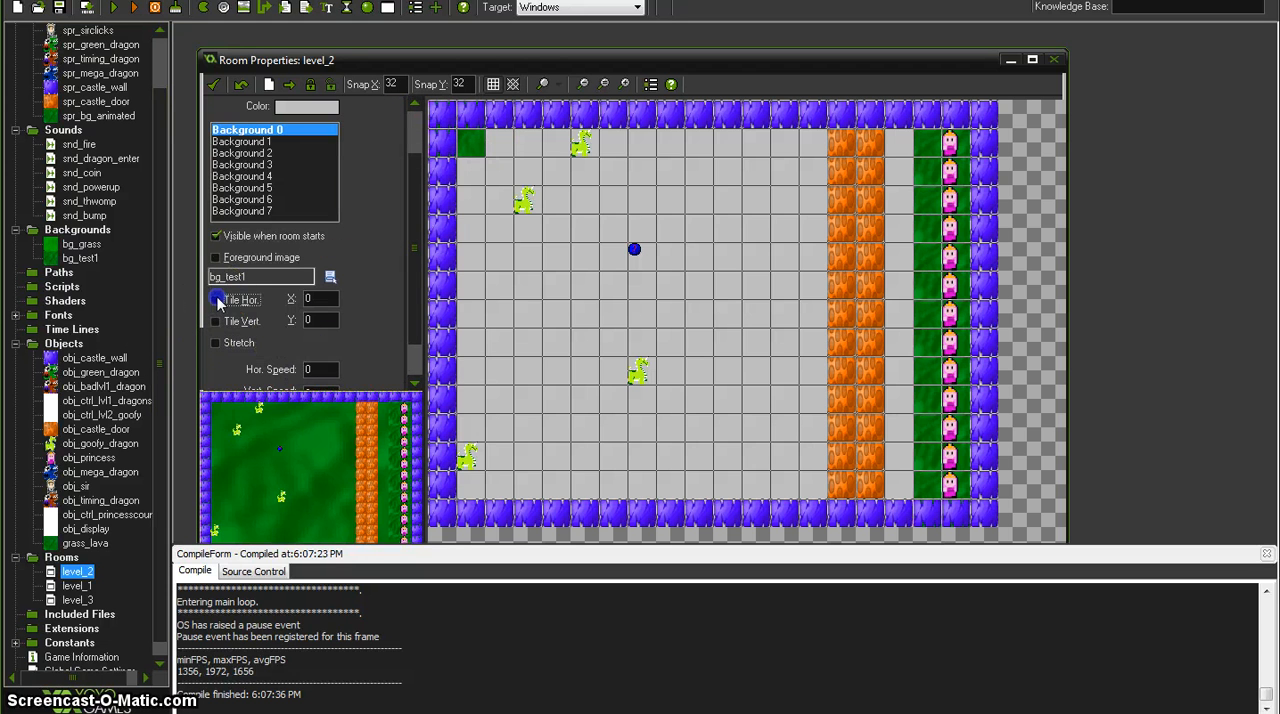
left_click(216, 320)
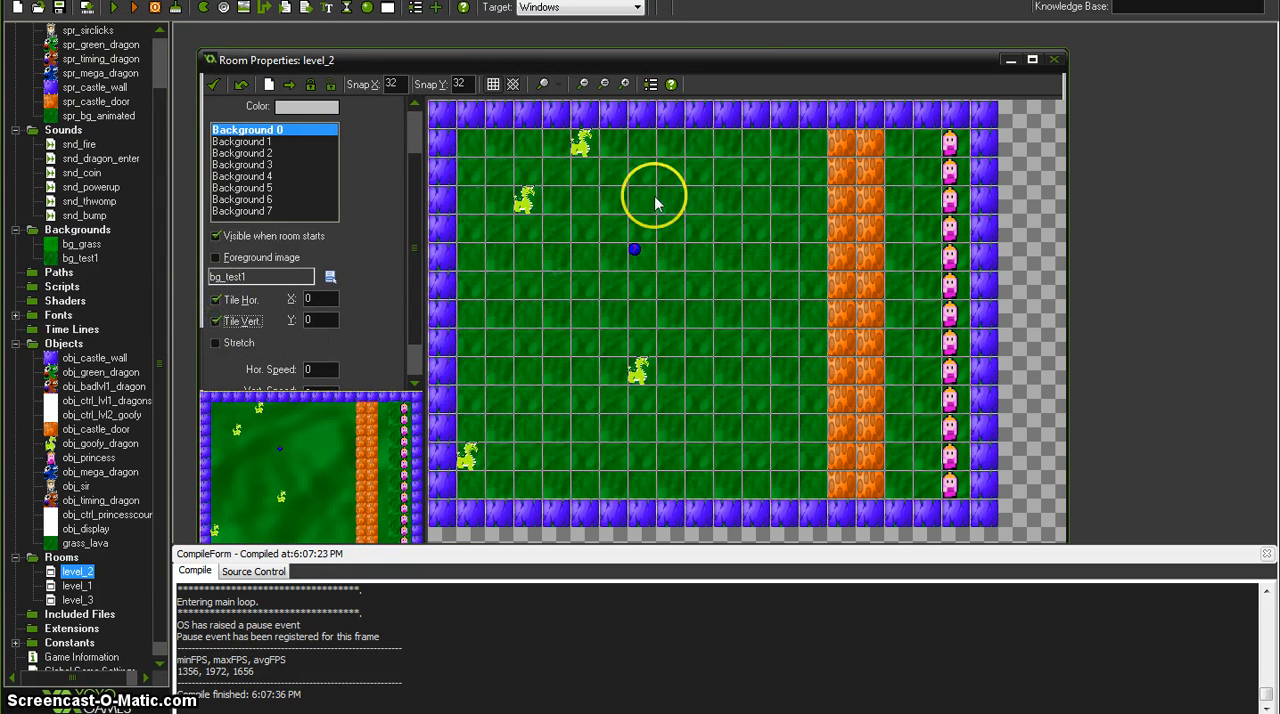